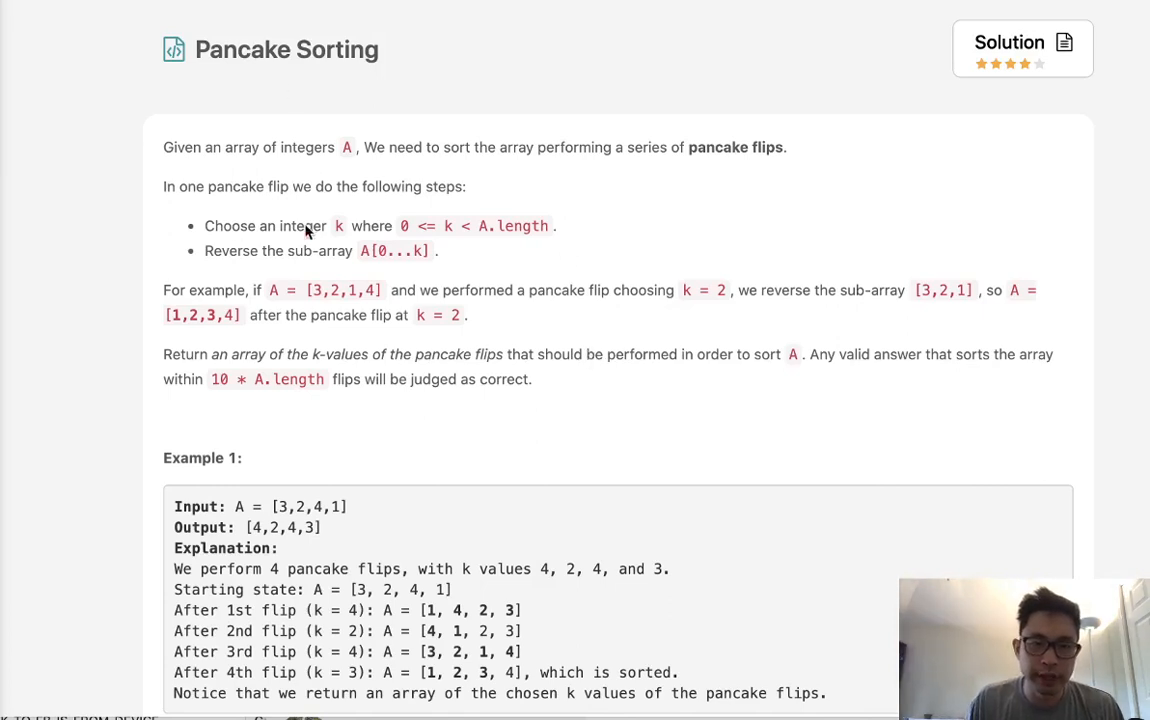
pyautogui.moveTo(272, 272)
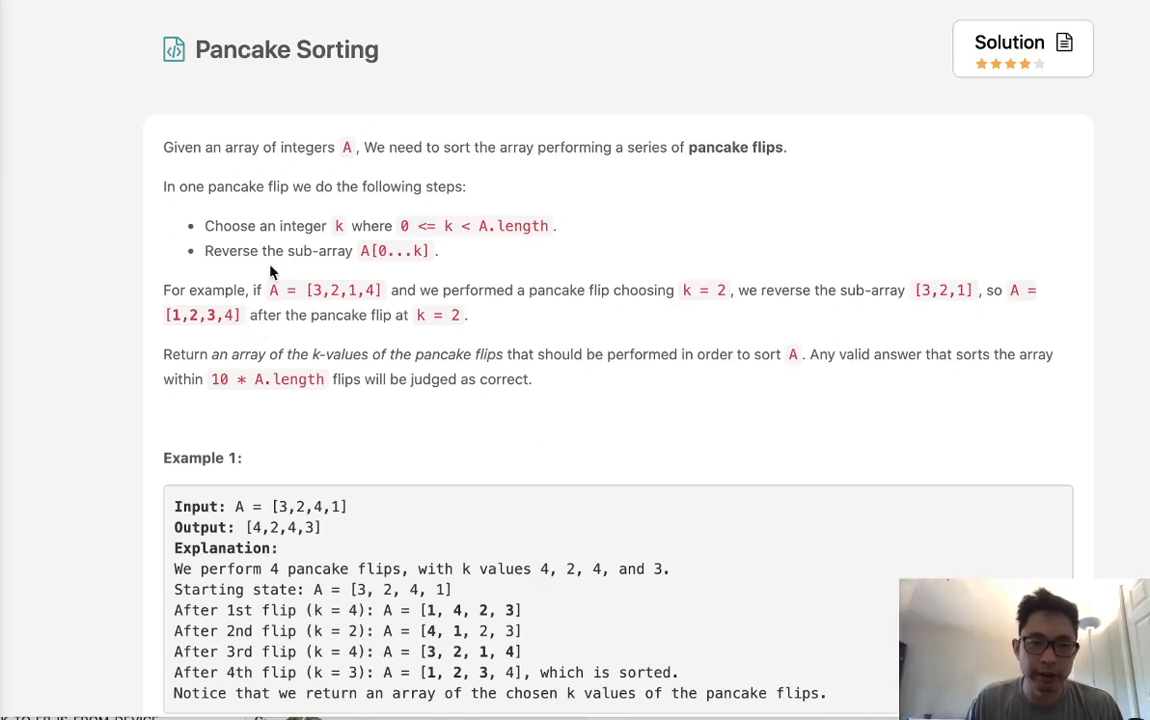
pyautogui.moveTo(558, 168)
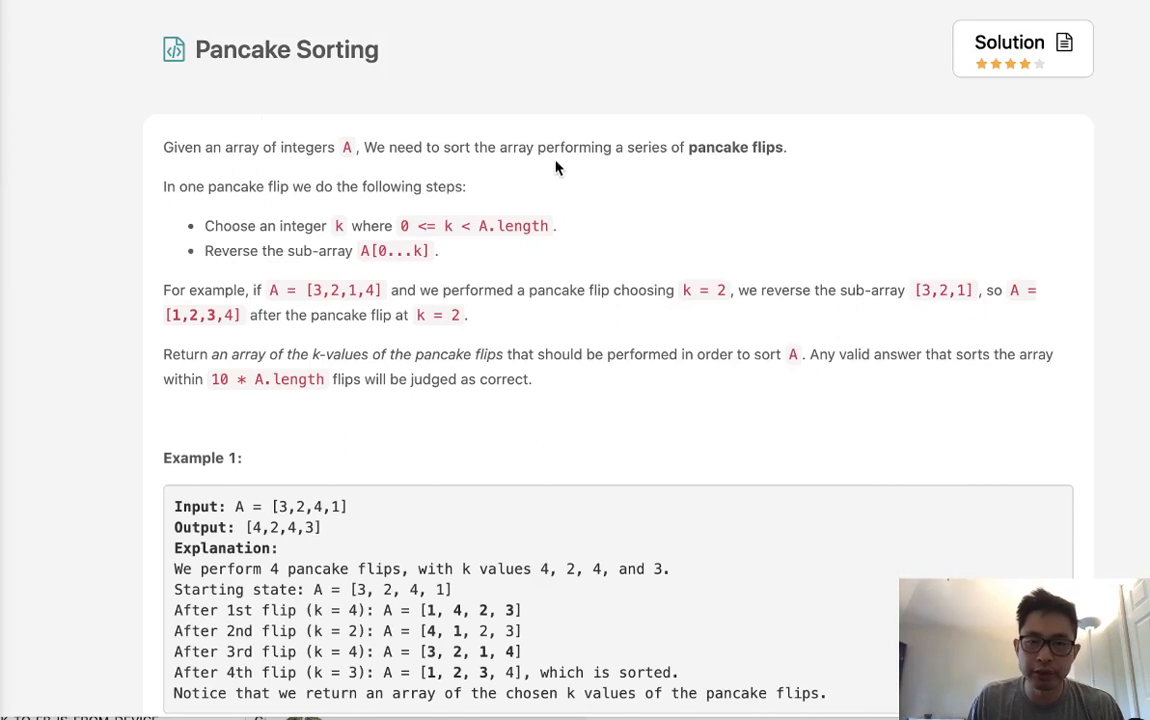
pyautogui.moveTo(376, 284)
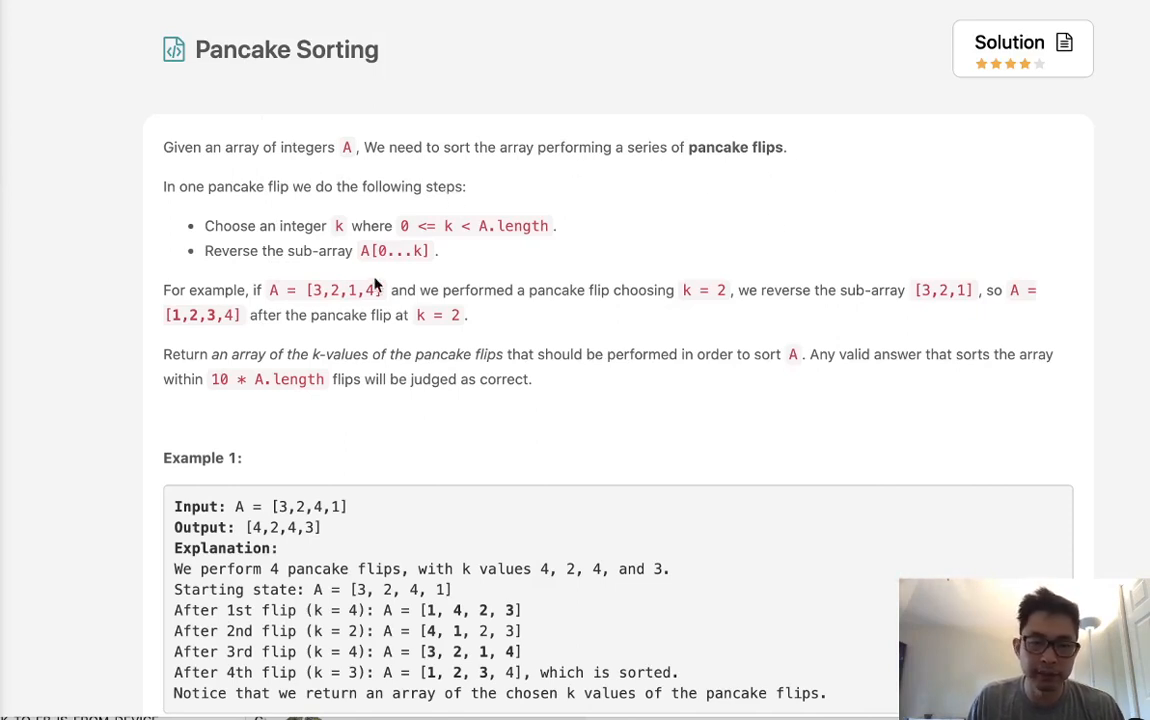
pyautogui.moveTo(344, 244)
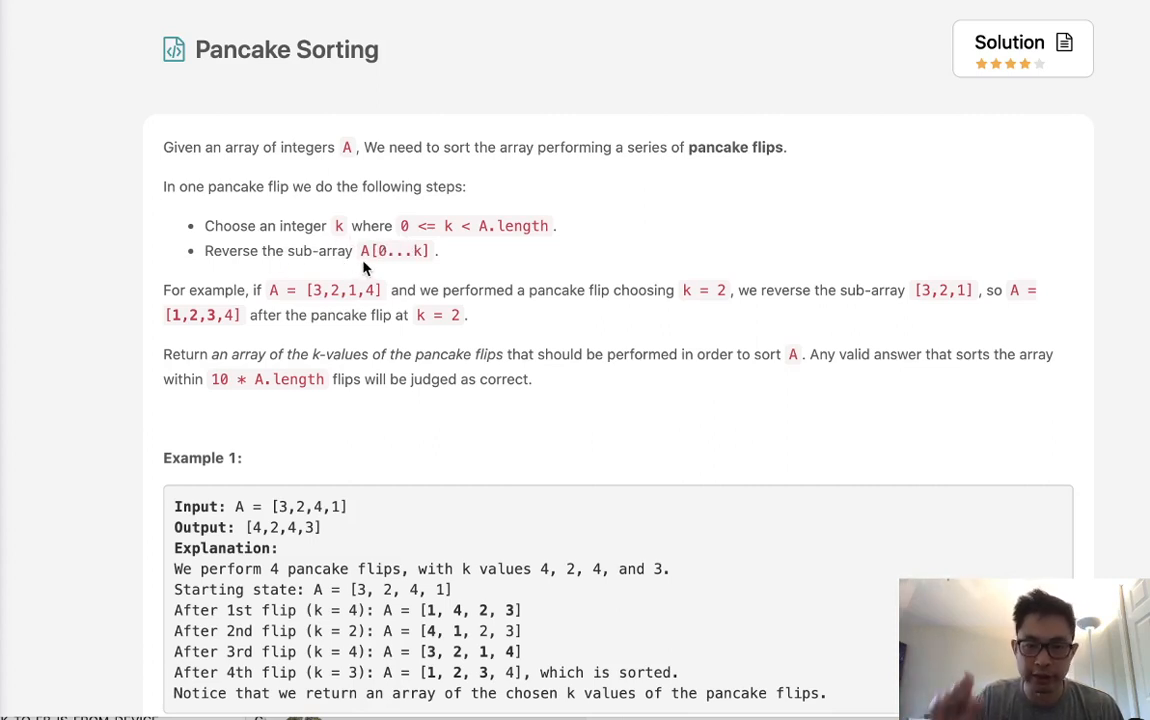
pyautogui.moveTo(516, 432)
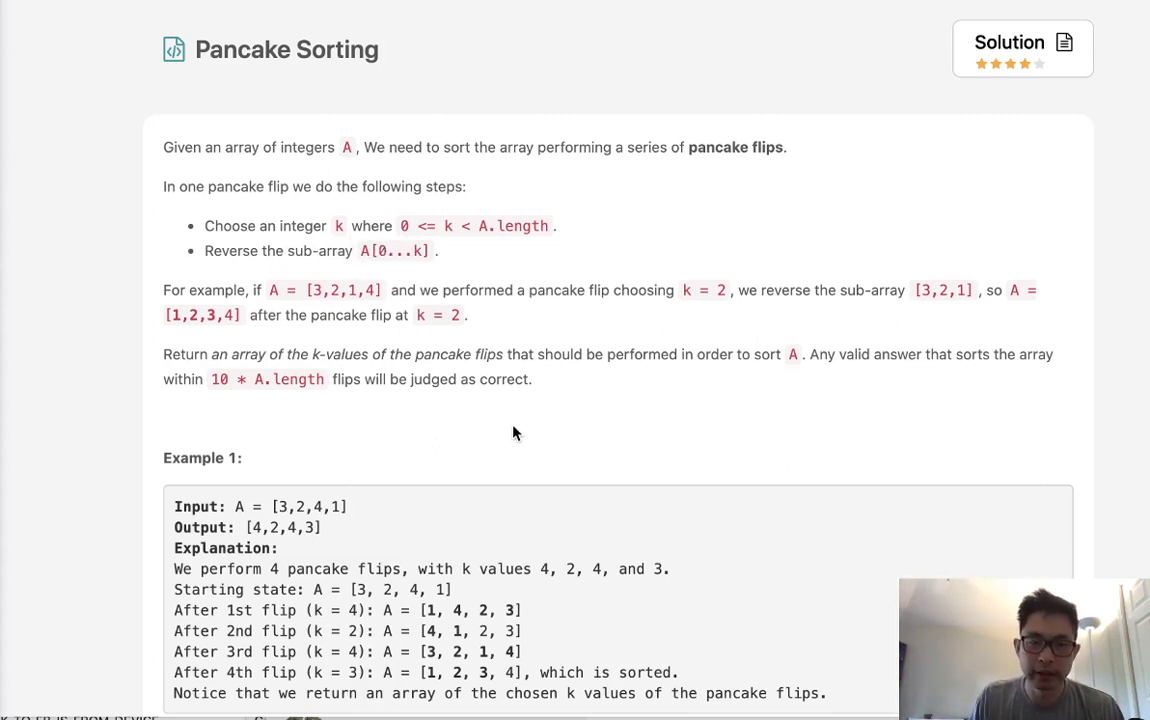
# Scroll the problem page down to bring Example 2 and the editor into view.
pyautogui.scroll(-3)
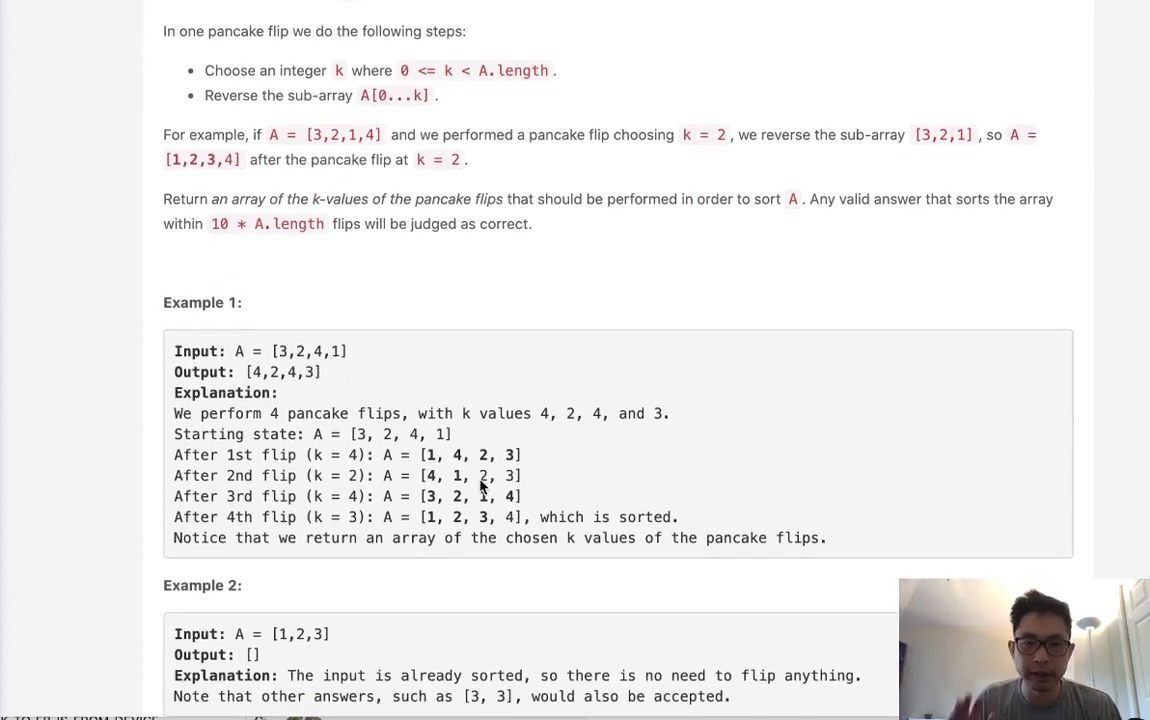
pyautogui.moveTo(278, 360)
pyautogui.write('[3,2,4,1]')
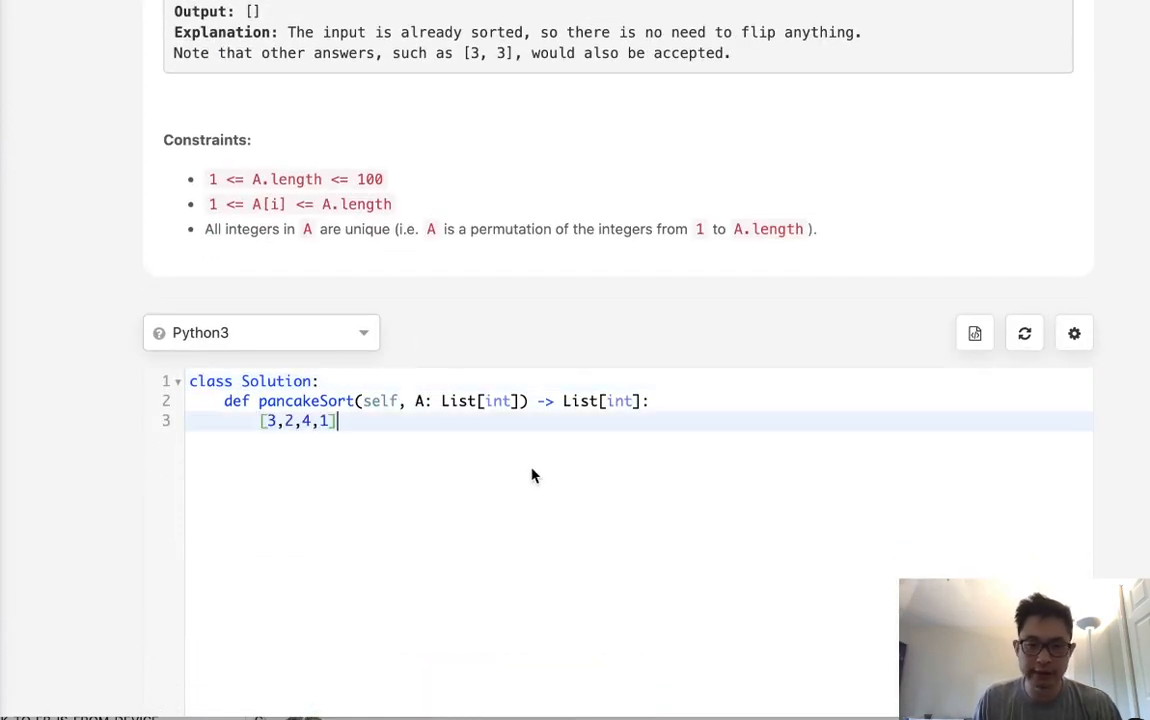
# Add blank lines below the [3,2,4,1] line inside pancakeSort.
pyautogui.press('enter')
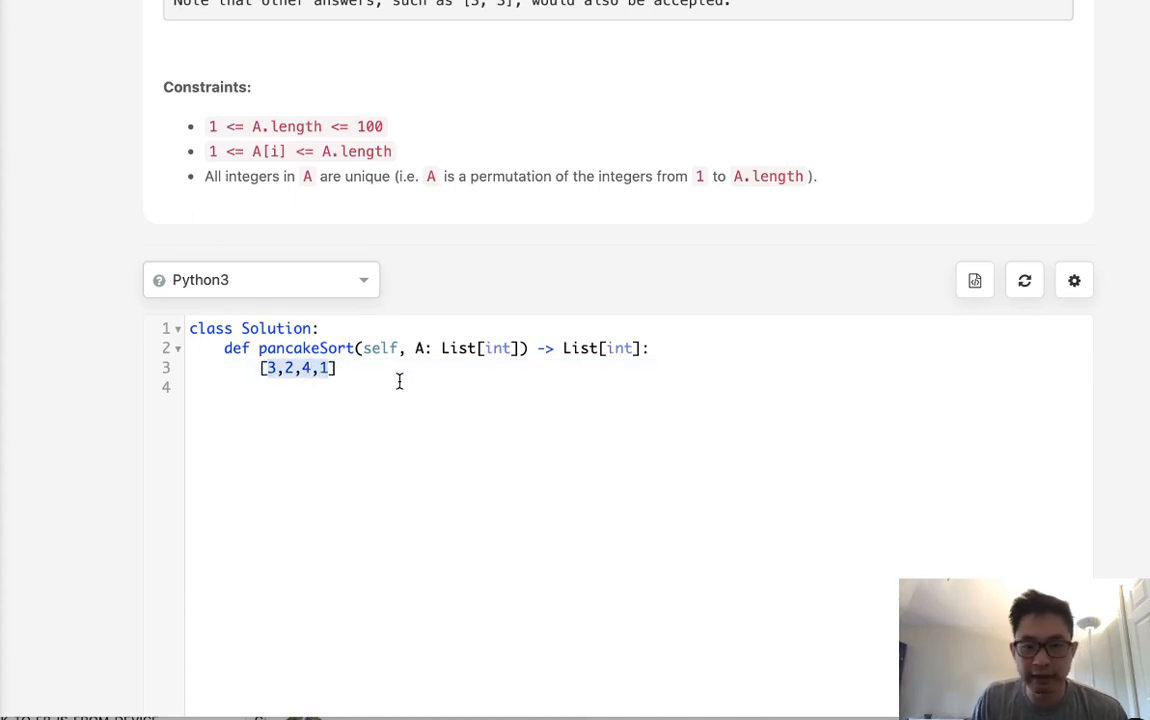
pyautogui.press('enter')
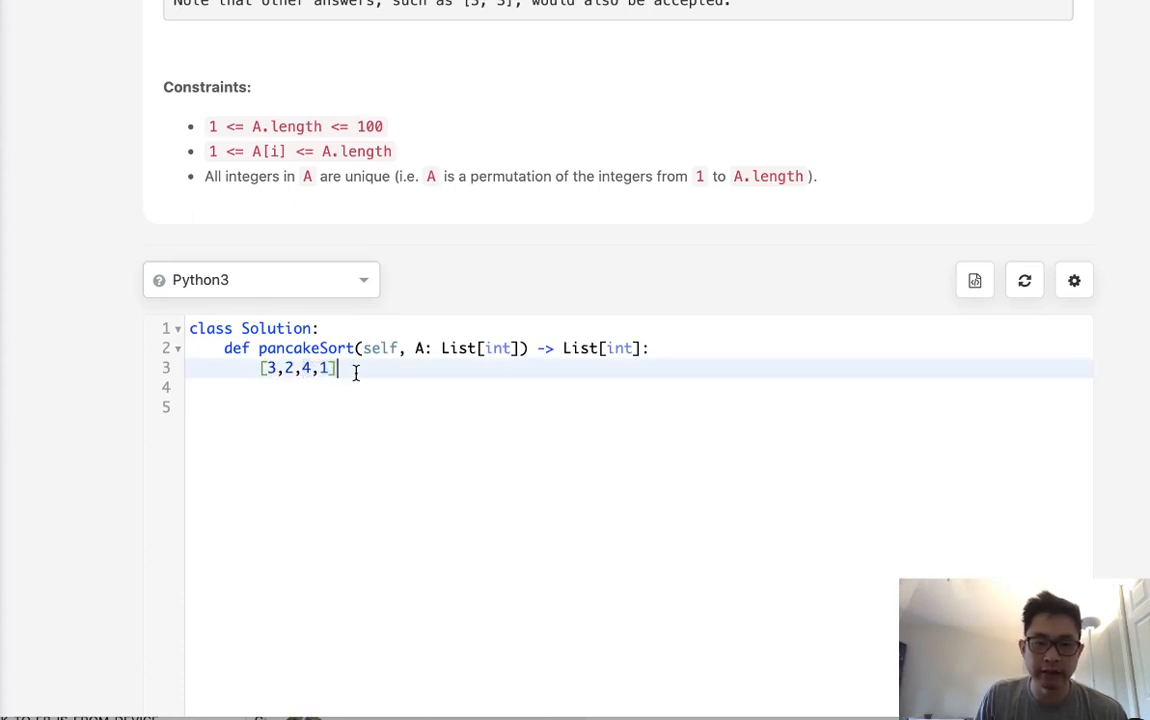
# Hand-trace the flip states [4,2,1,3], [1,3,2,4]... down to [2,1,3,4] below the sample array.
pyautogui.press('enter')
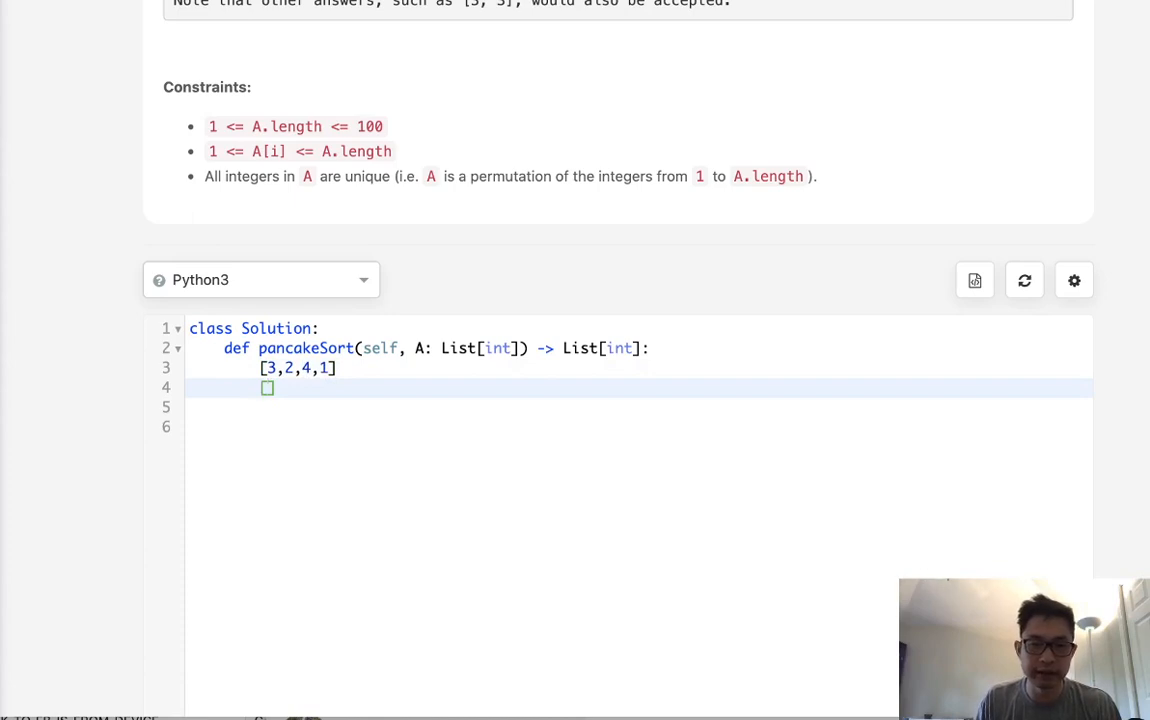
pyautogui.scroll(-3)
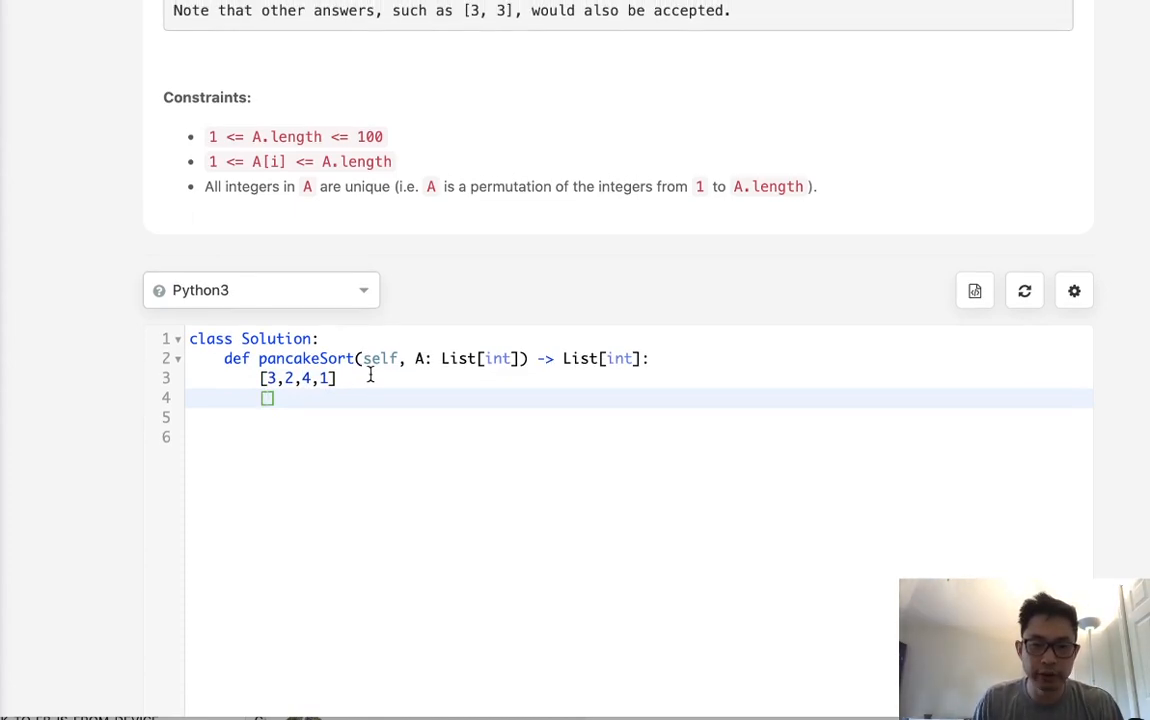
pyautogui.write('4]')
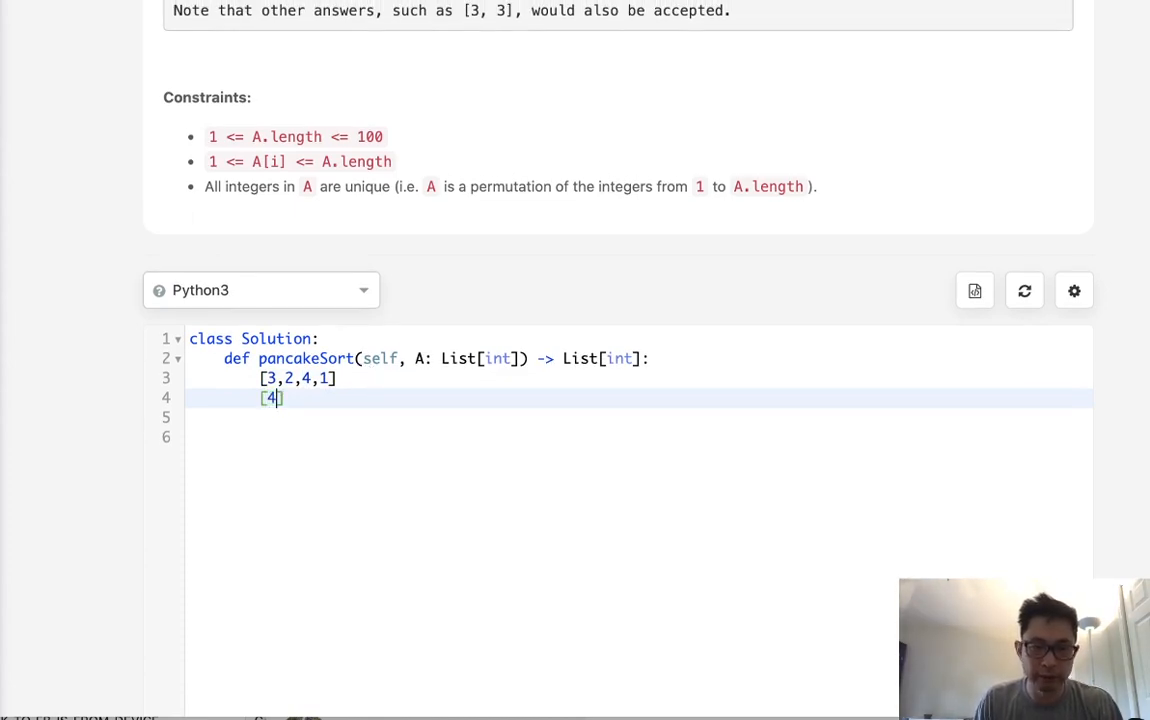
pyautogui.write(',2,1,')
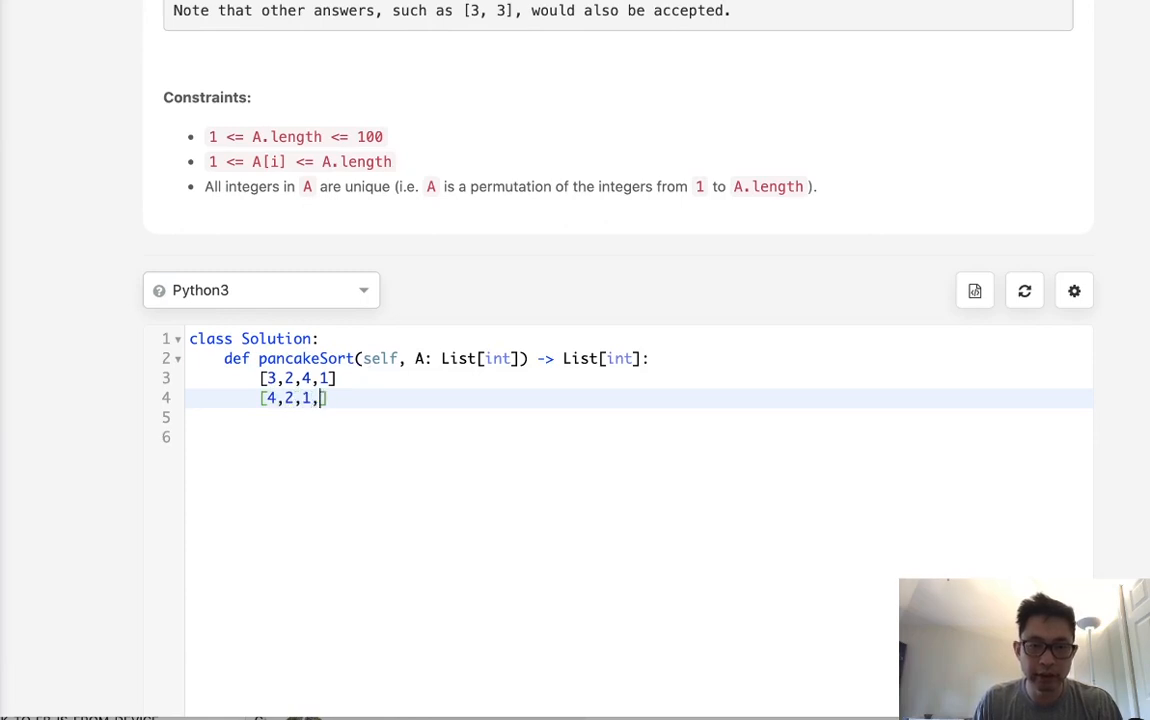
pyautogui.write('3,')
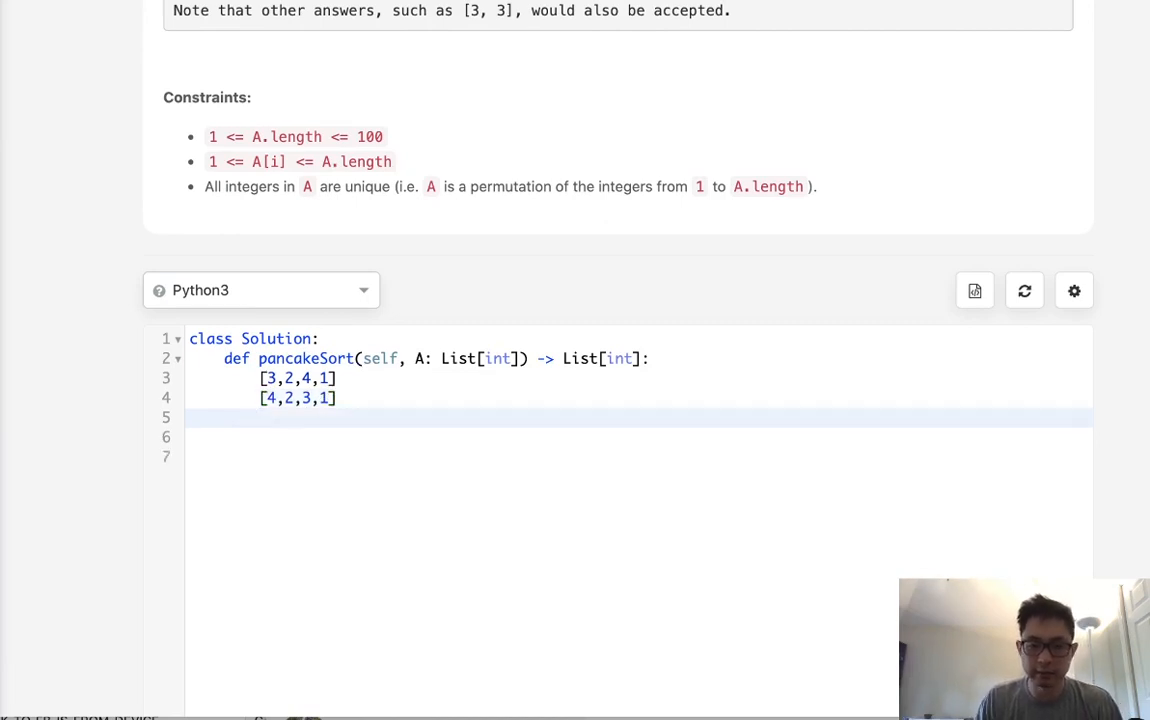
pyautogui.write('[1]')
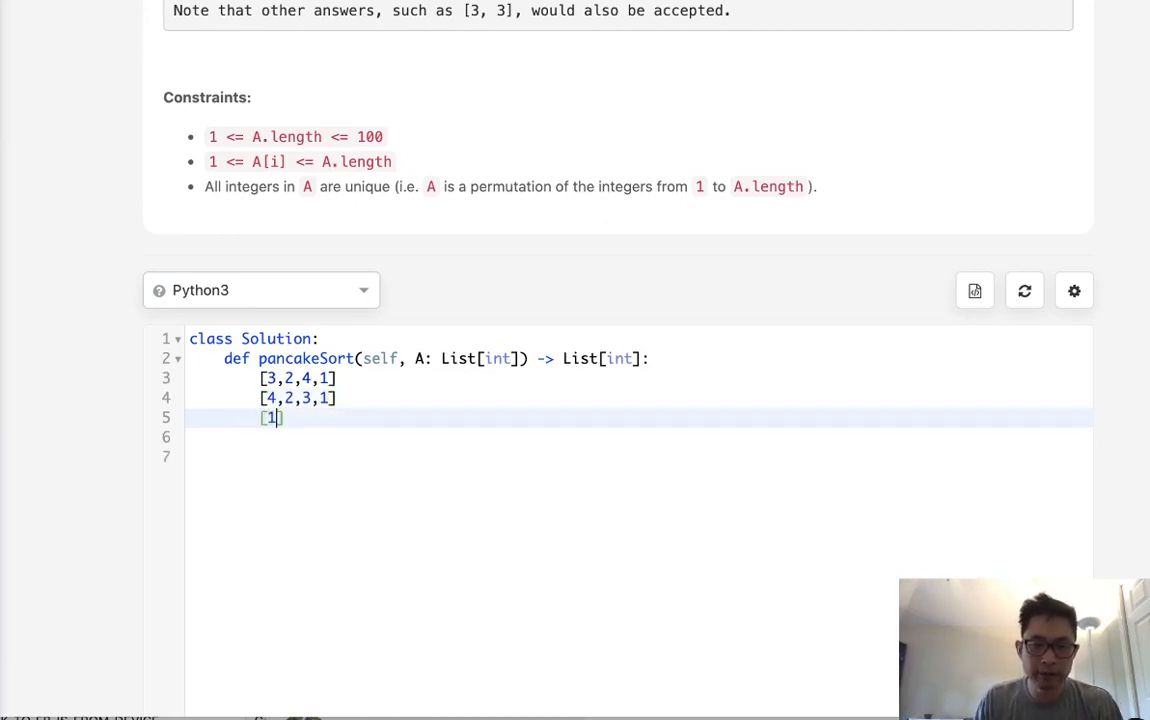
pyautogui.write(',3,2,4')
pyautogui.click(638, 438)
pyautogui.write('[')
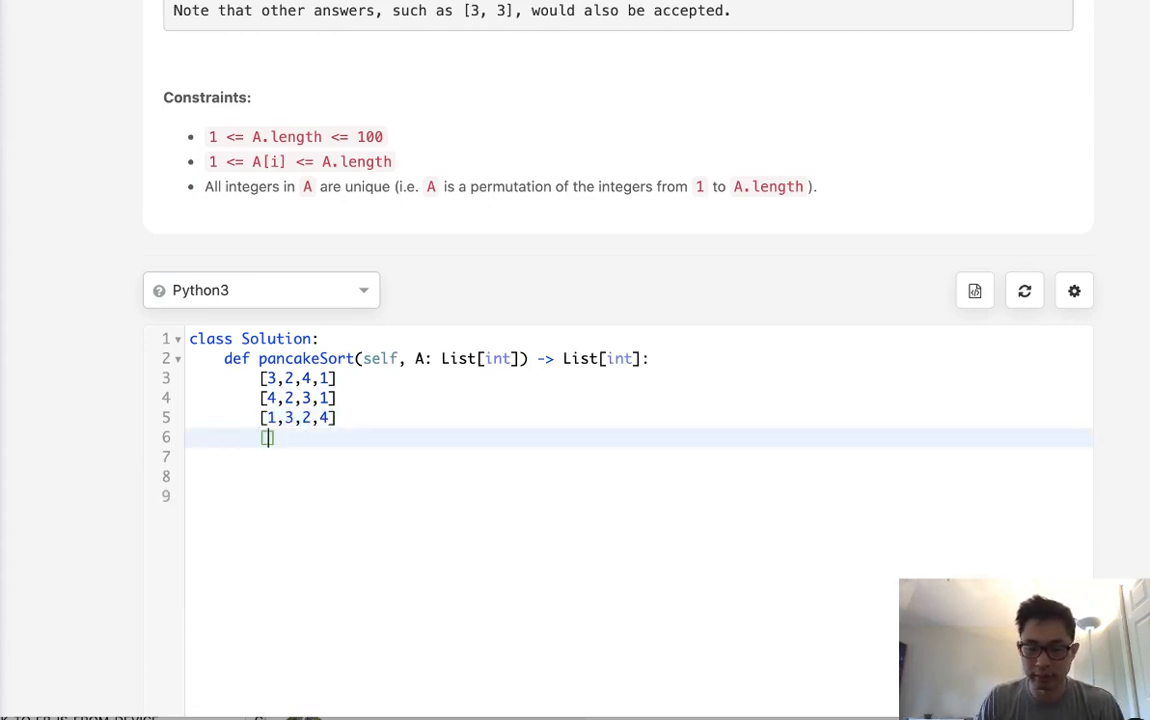
pyautogui.write('3')
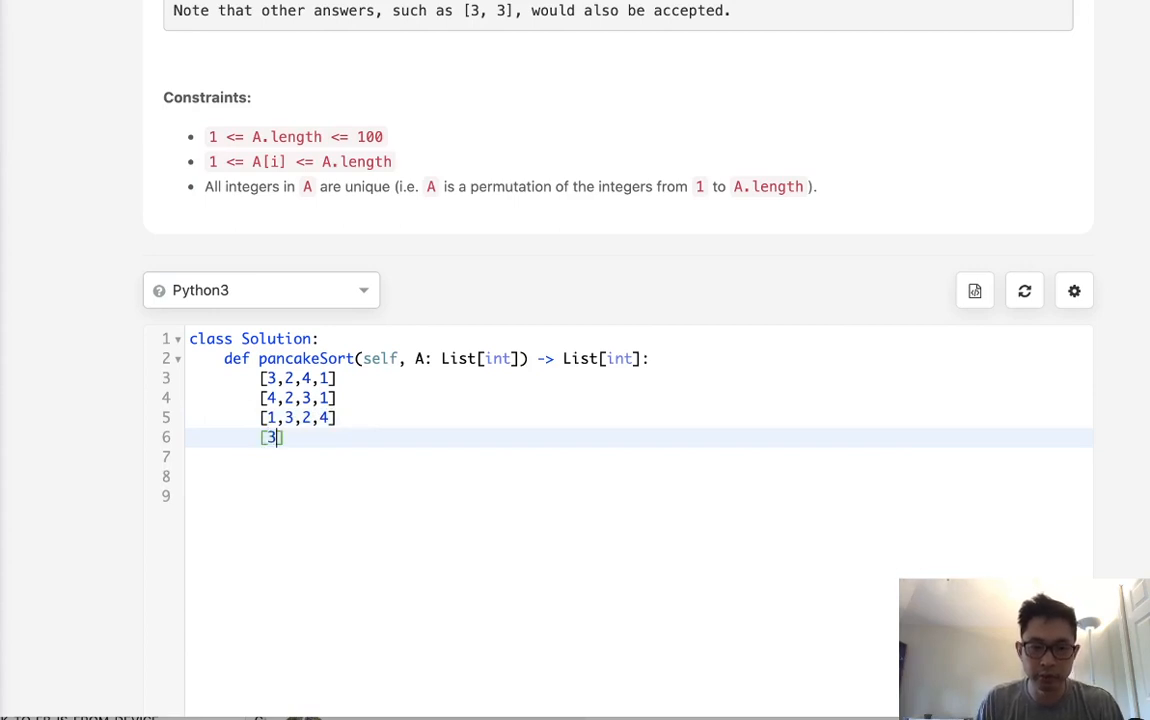
pyautogui.write(',1,')
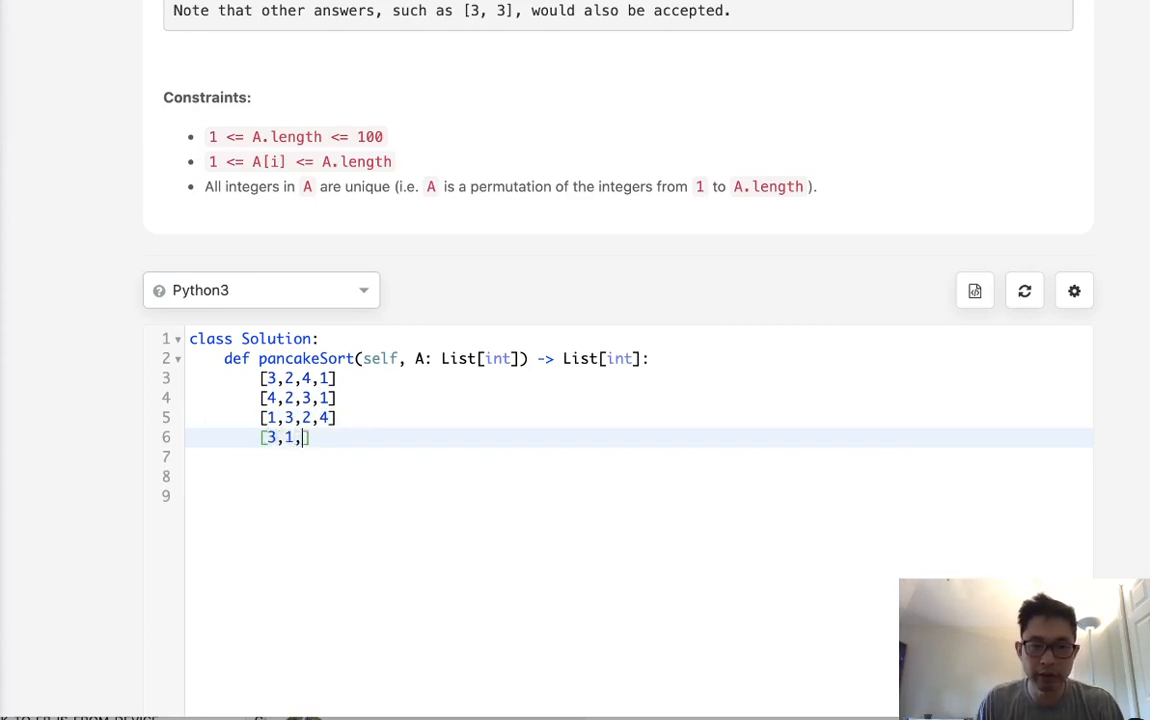
pyautogui.write('2,4')
pyautogui.click(638, 458)
pyautogui.write('[')
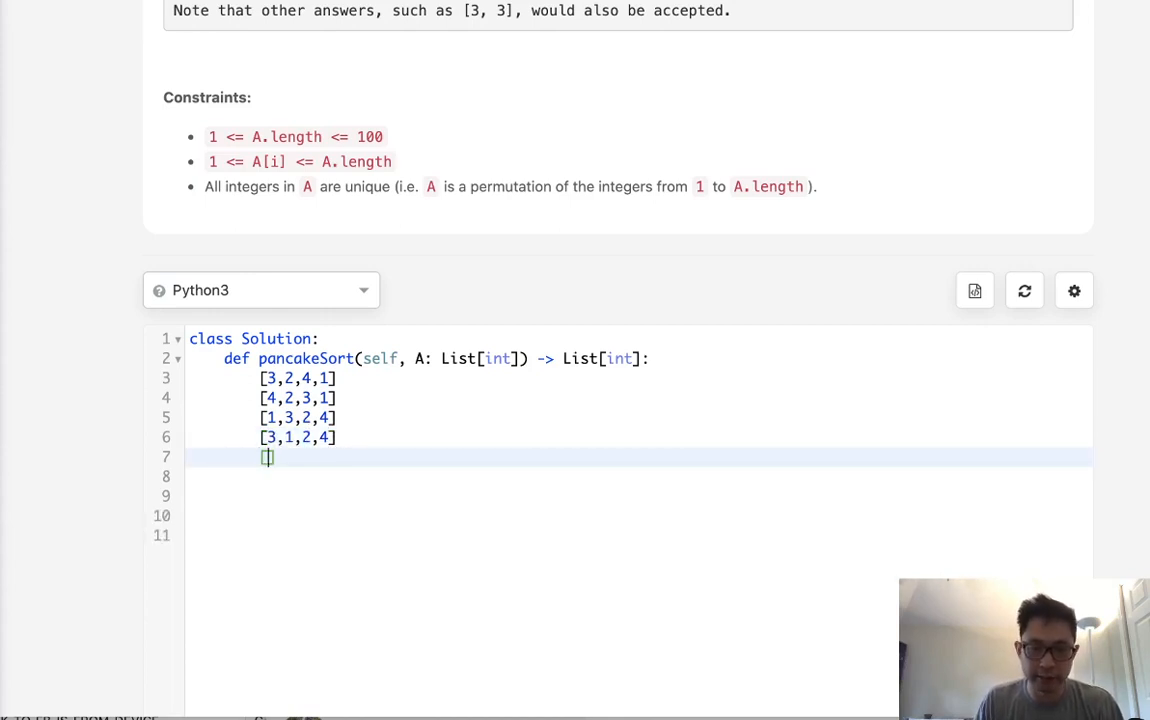
pyautogui.write('2')
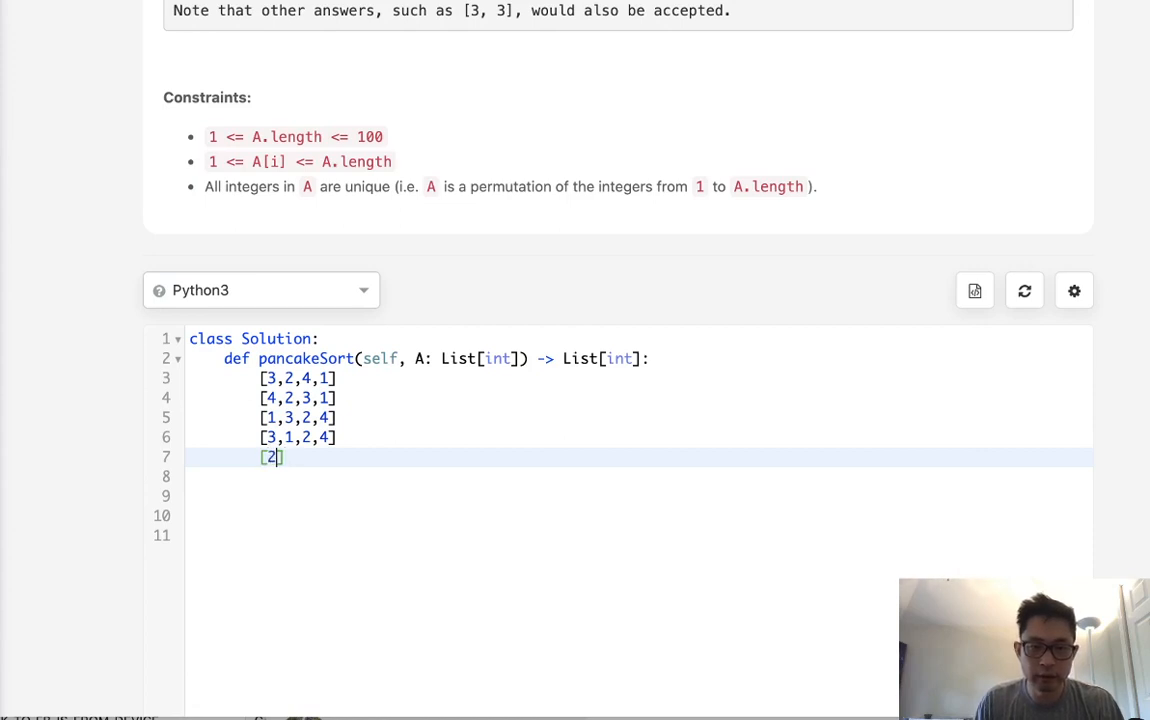
pyautogui.write(',1,3,4]')
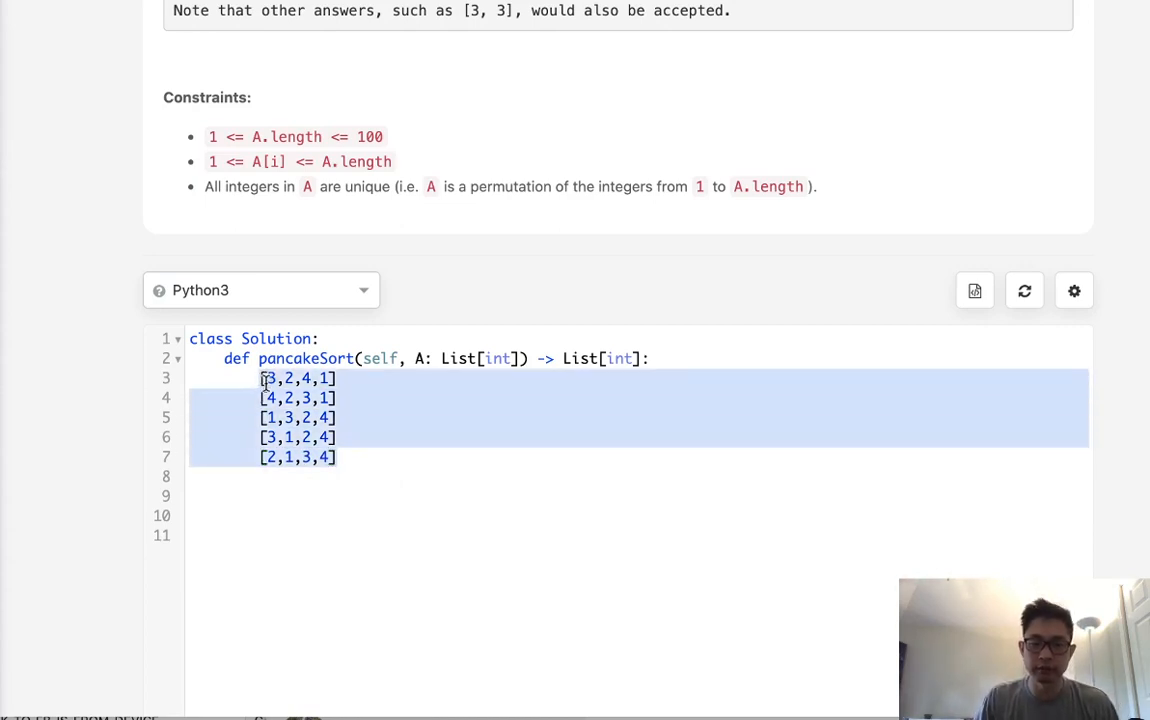
# Delete all the traced array lines, leaving the pancakeSort body empty.
pyautogui.press('Delete')
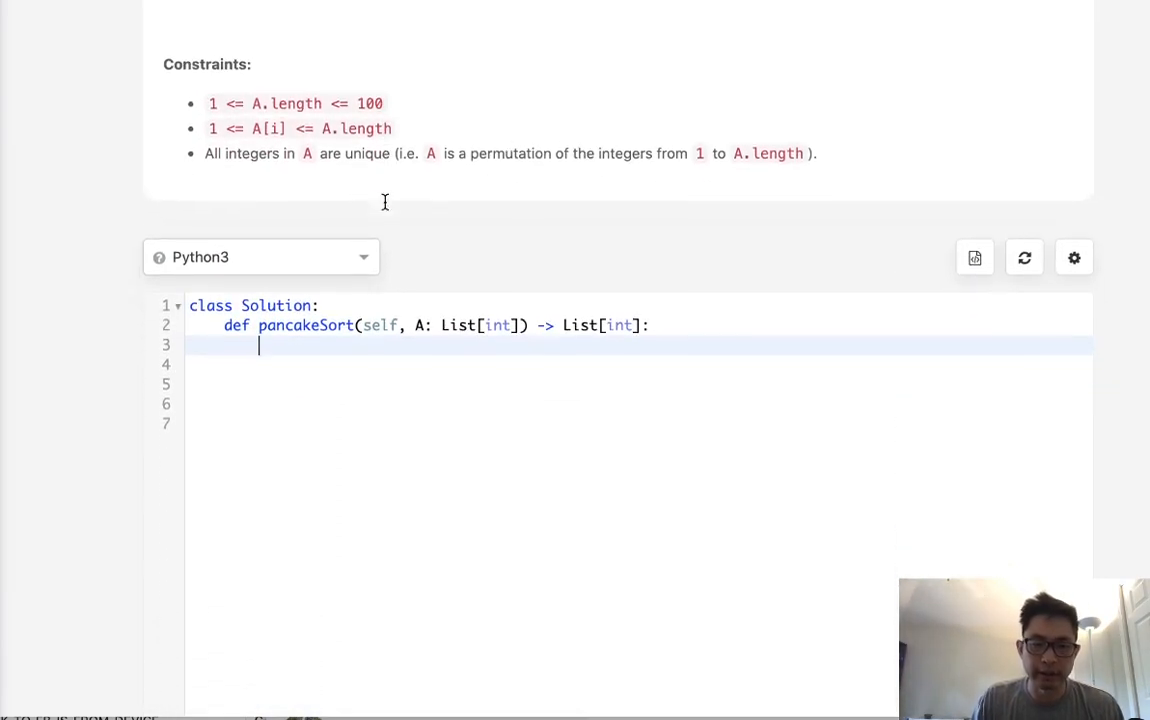
# Define a nested flip(end) helper starting with start = 0.
pyautogui.write('f')
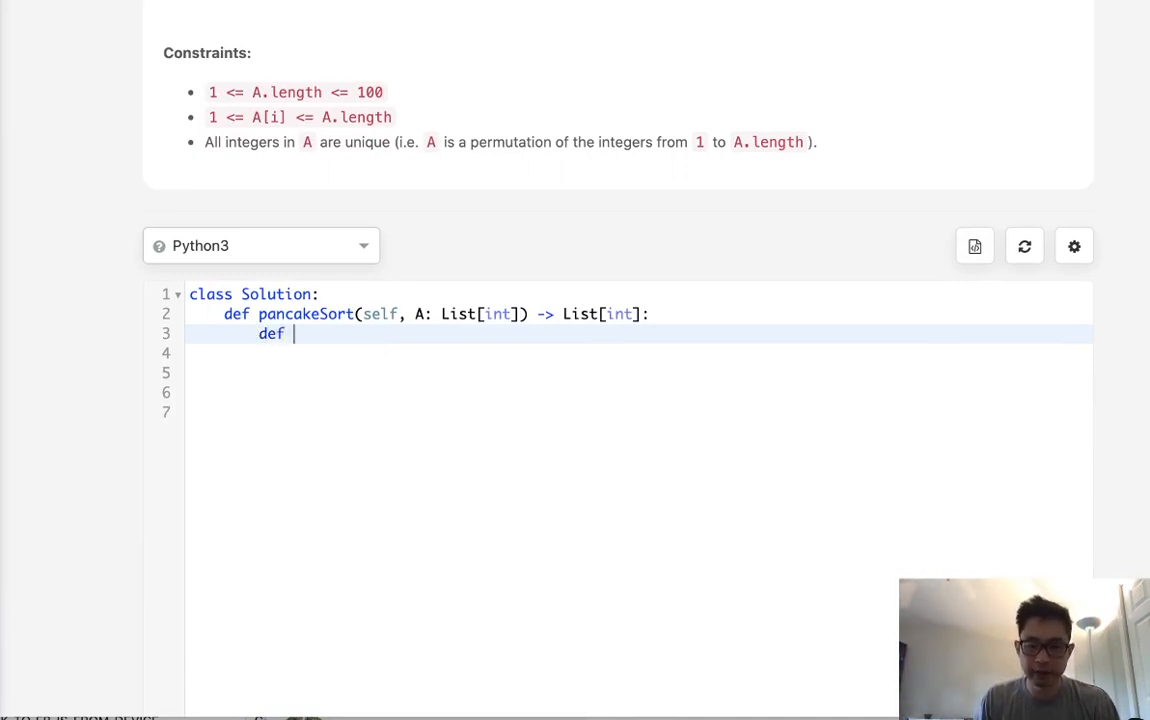
pyautogui.write('flip)')
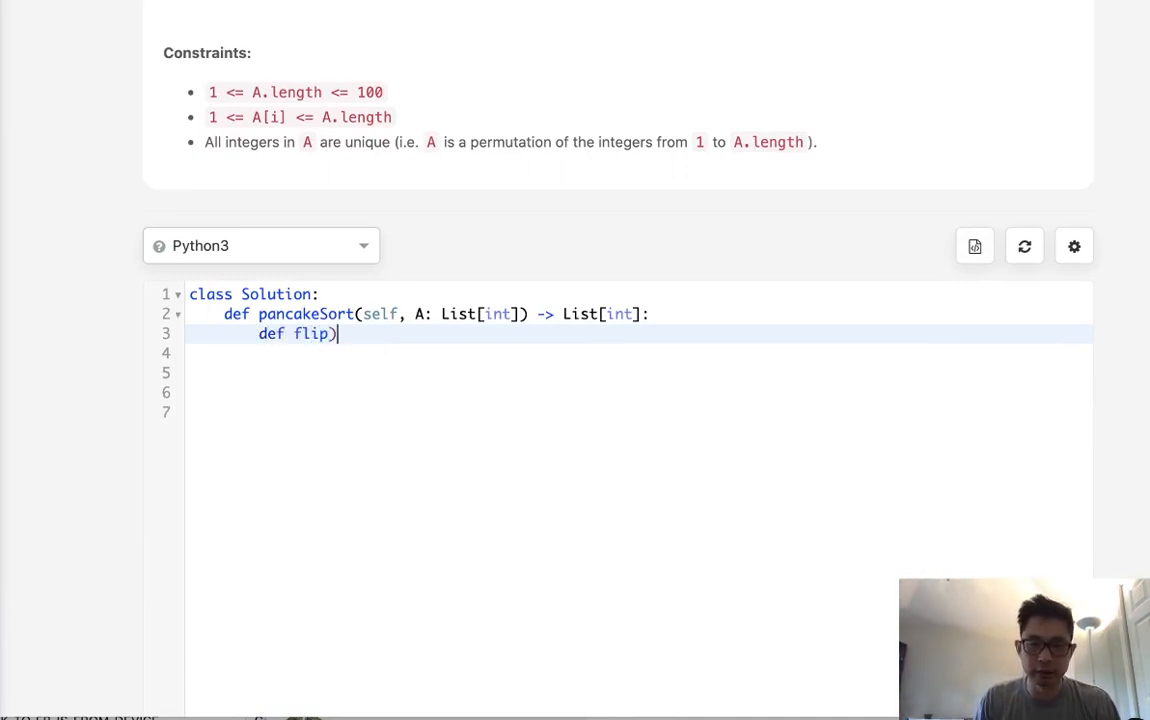
pyautogui.write('(')
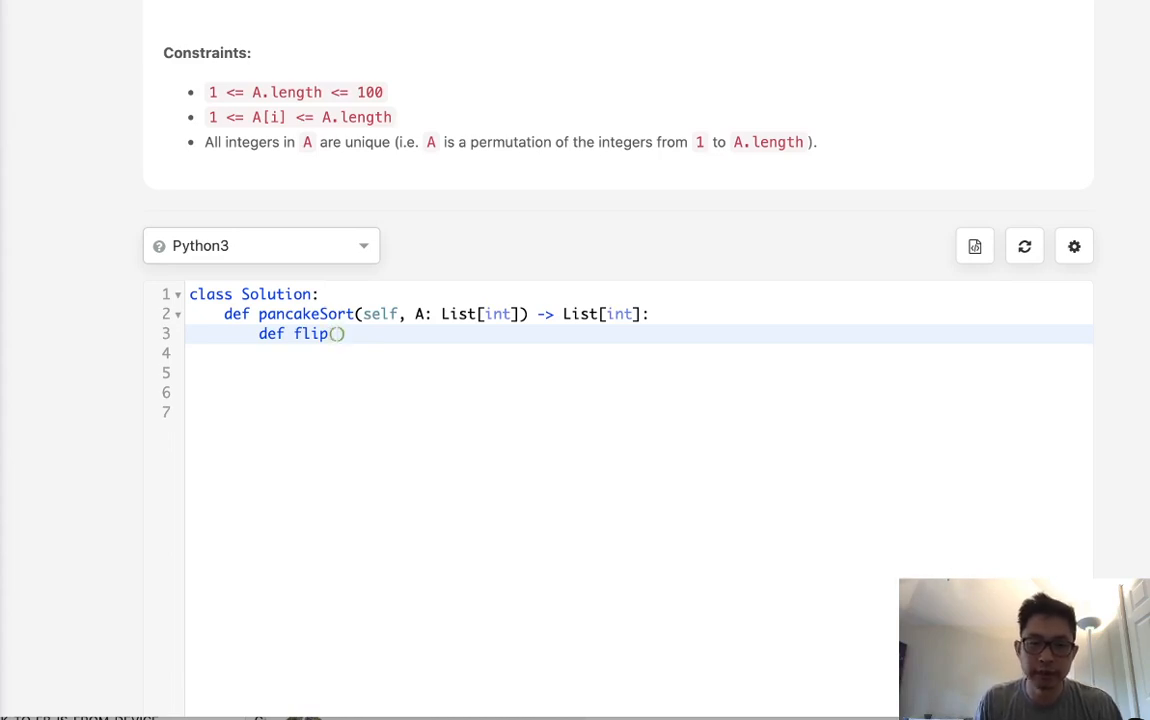
pyautogui.write('end')
pyautogui.click(638, 354)
pyautogui.write(':')
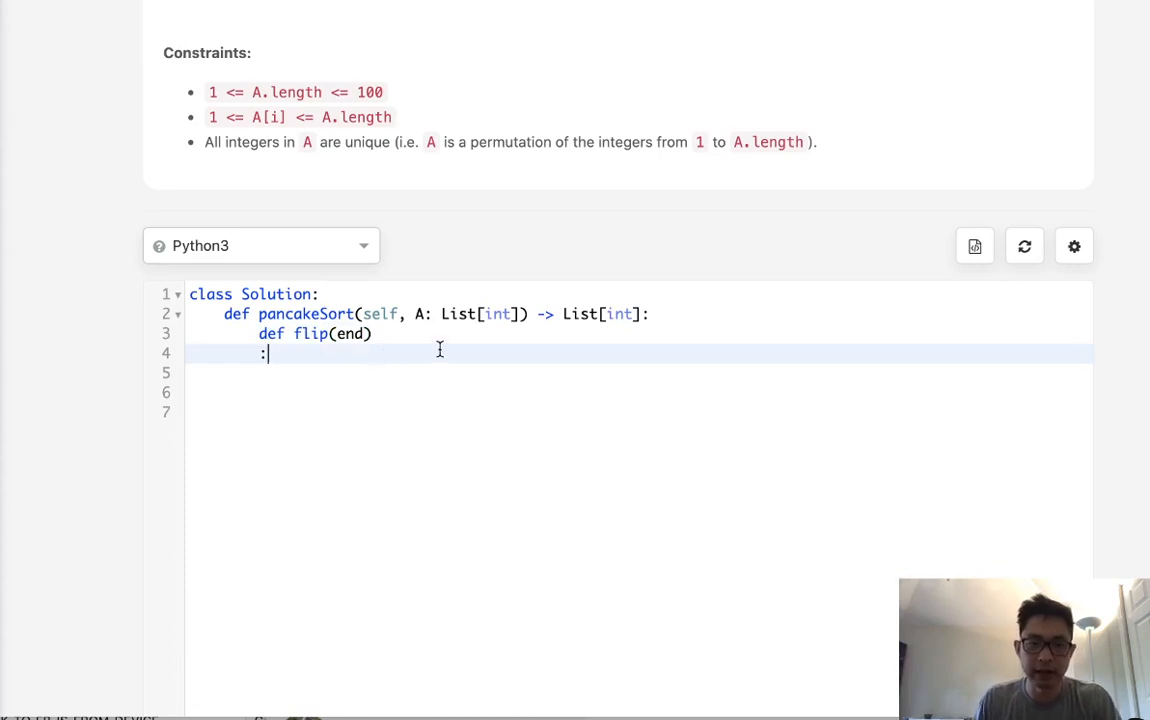
pyautogui.write('start = 0')
pyautogui.click(638, 374)
pyautogui.write('while start <end:')
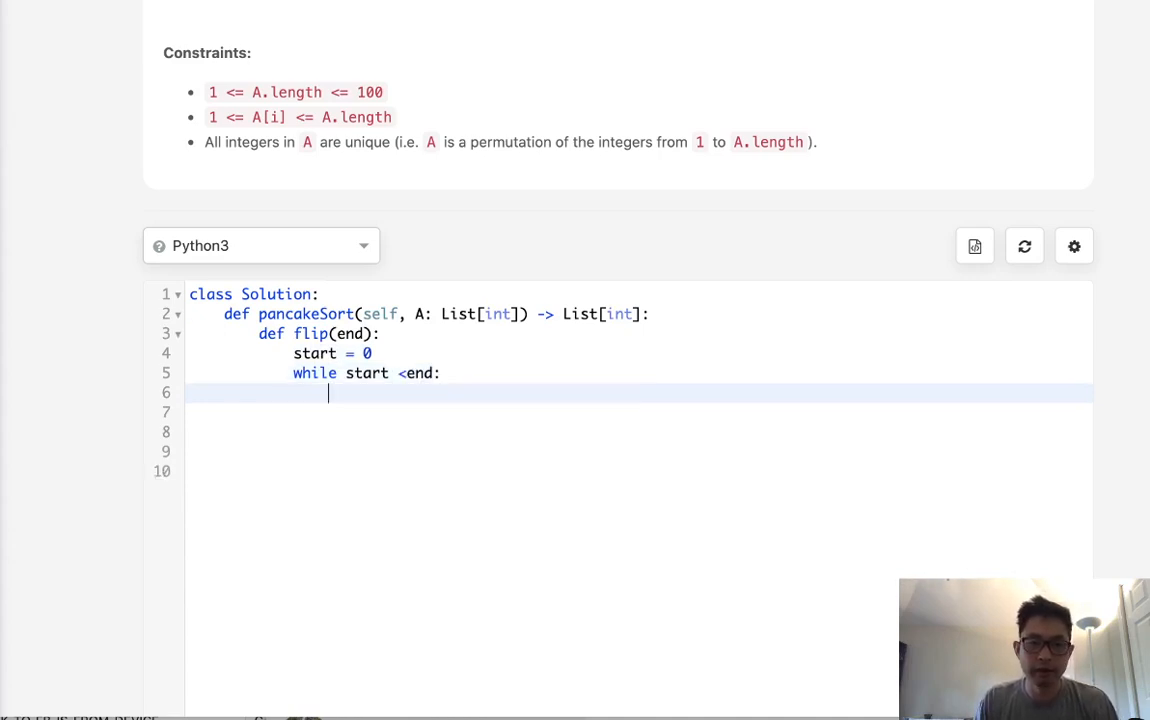
# Inside flip, swap A[start] and A[end] while moving start up and end down by 1.
pyautogui.write('A[start]')
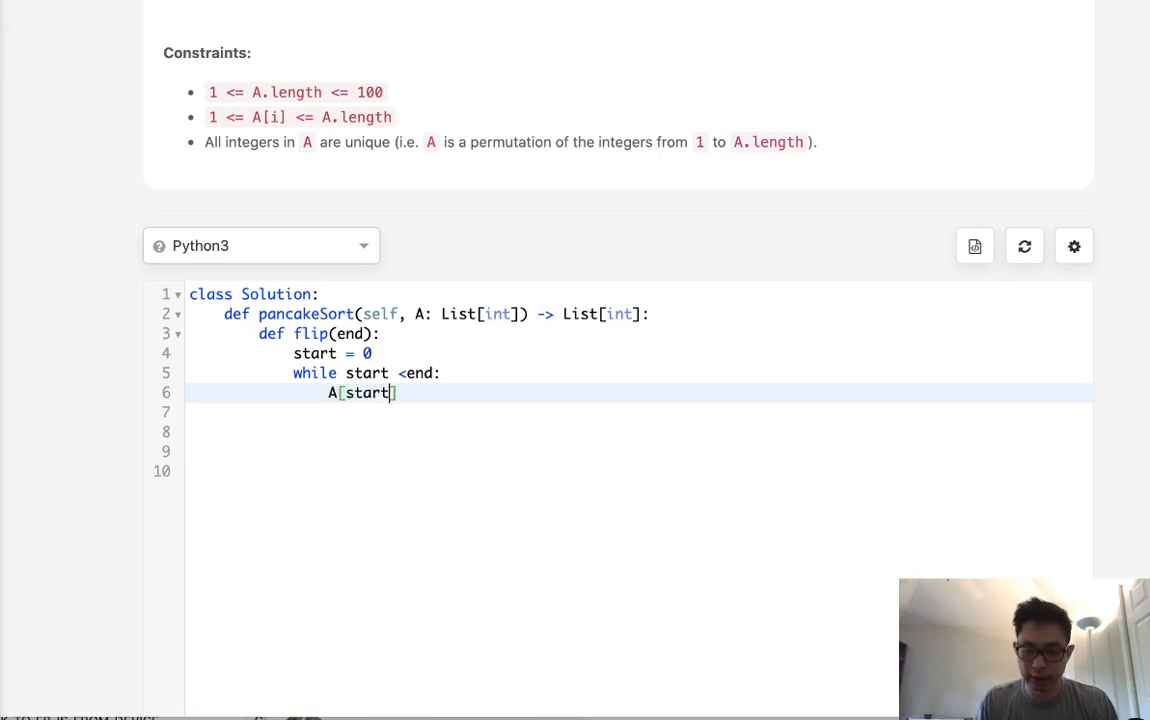
pyautogui.write(',Ap')
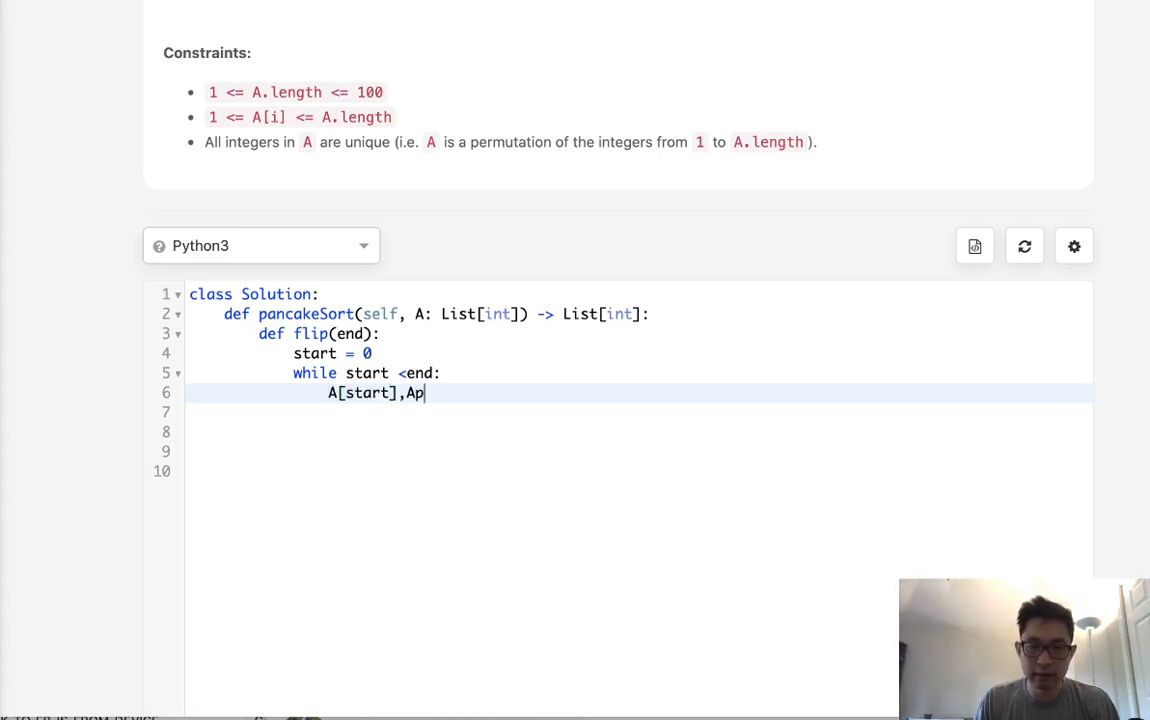
pyautogui.write('[end]')
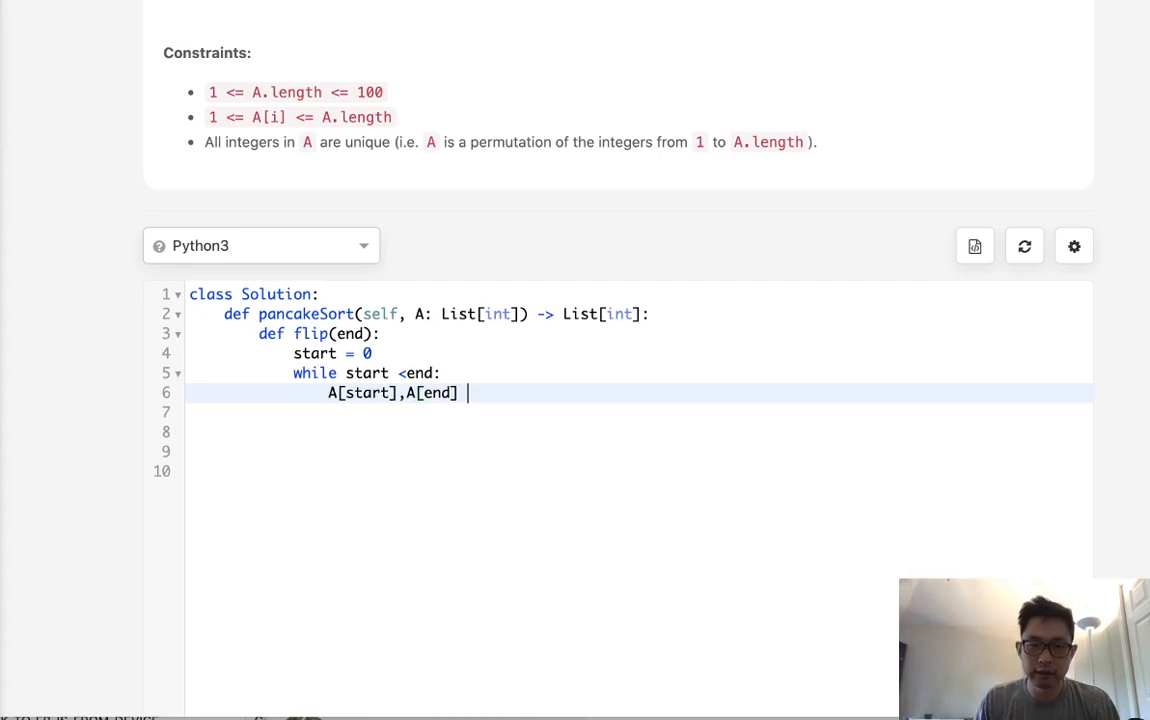
pyautogui.write('= A')
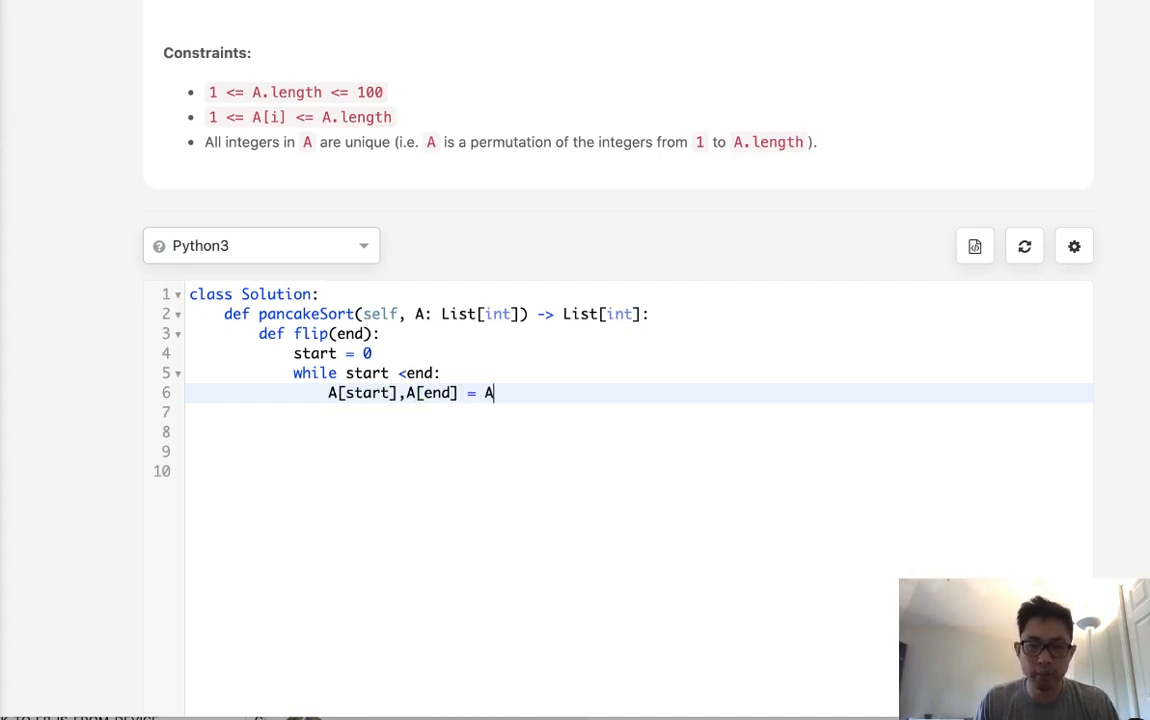
pyautogui.write('[end],A[start')
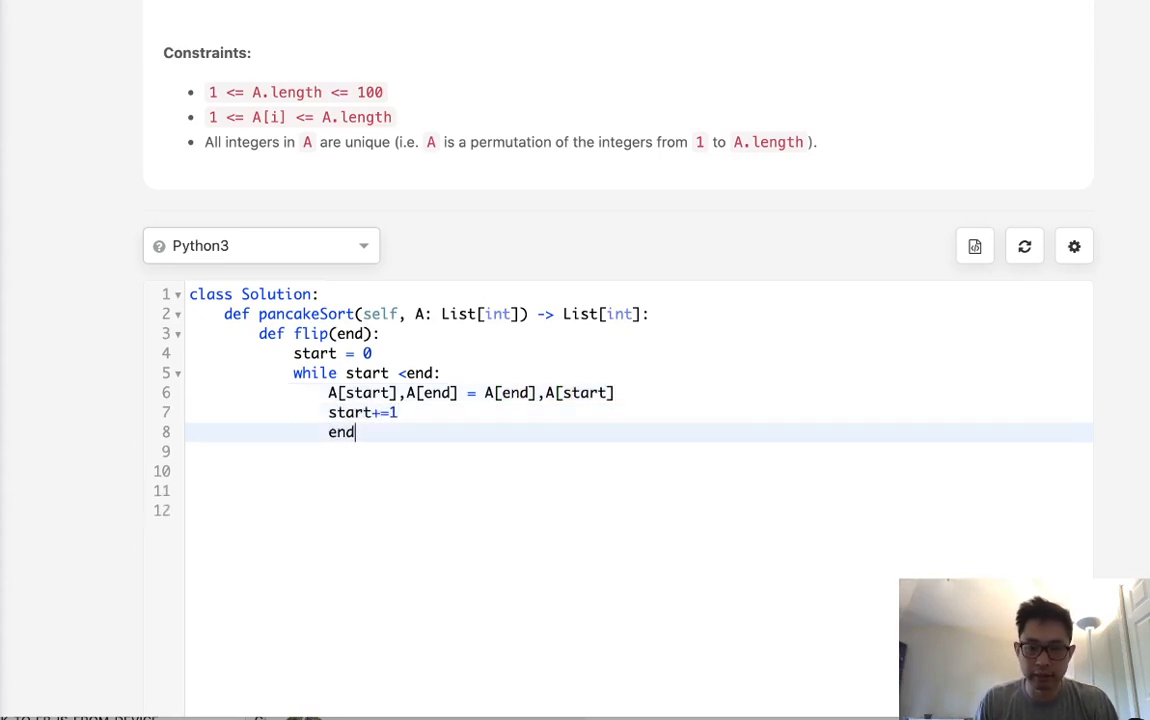
pyautogui.write('-=1')
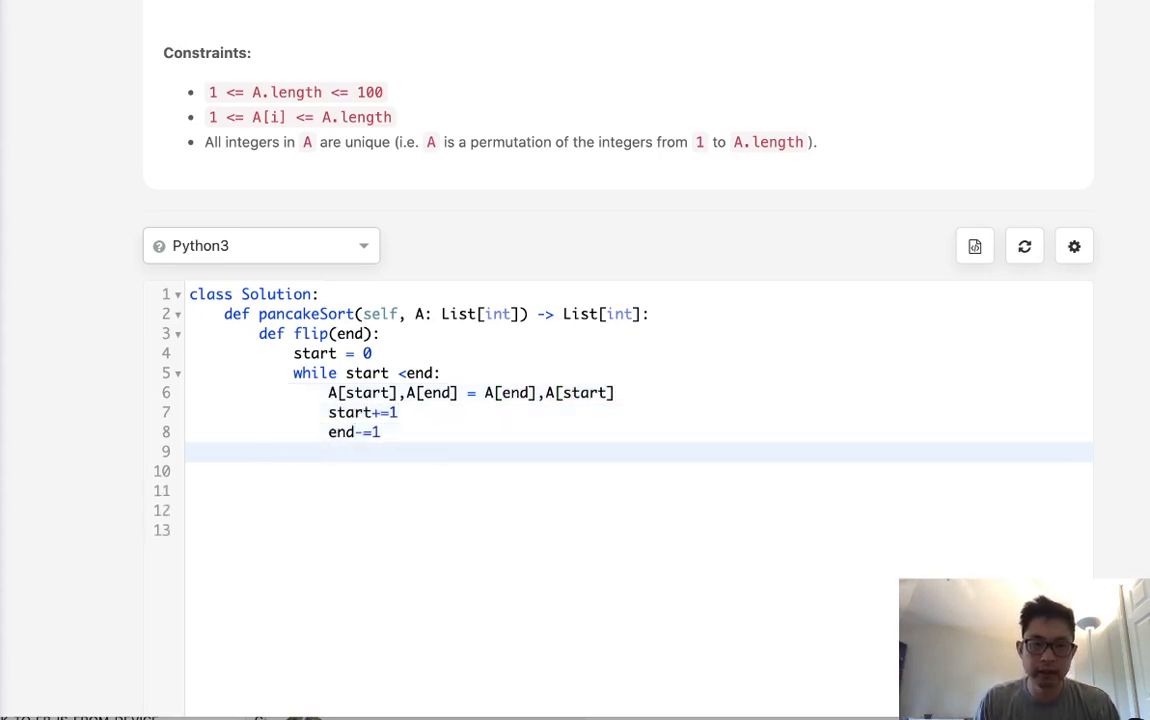
pyautogui.write('for')
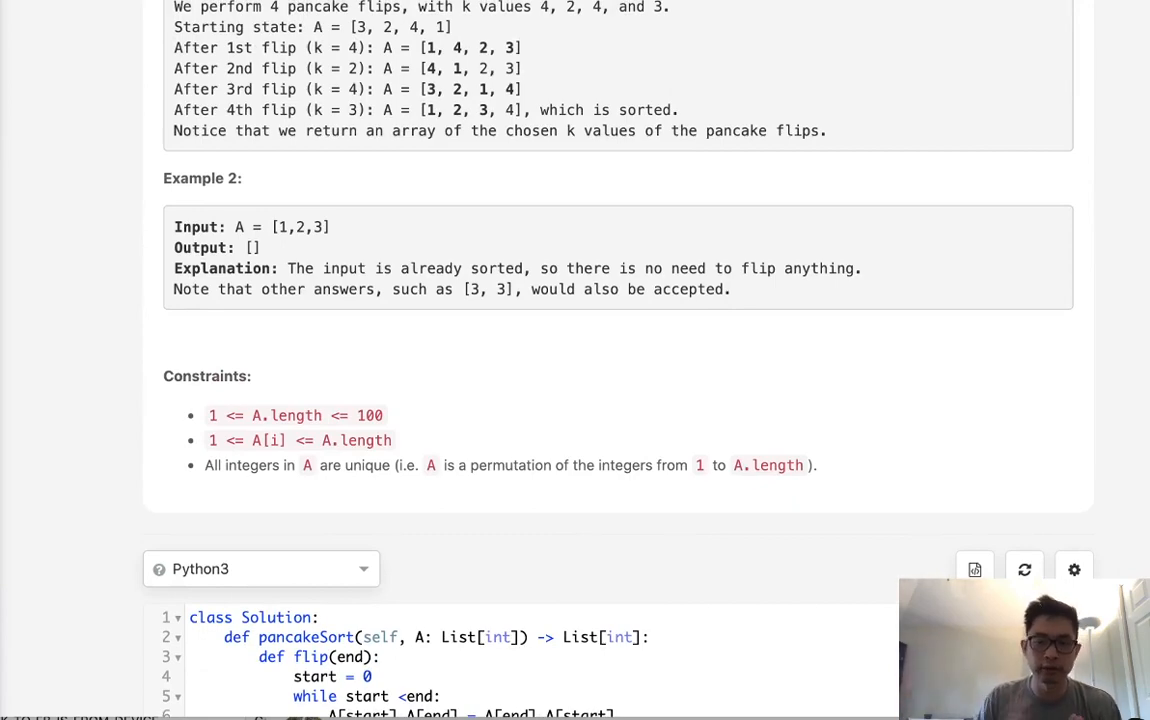
# Write N = len(A), output = [], and a loop for i in range(N-1,-1,-1) setting max_ = i.
pyautogui.scroll(-3)
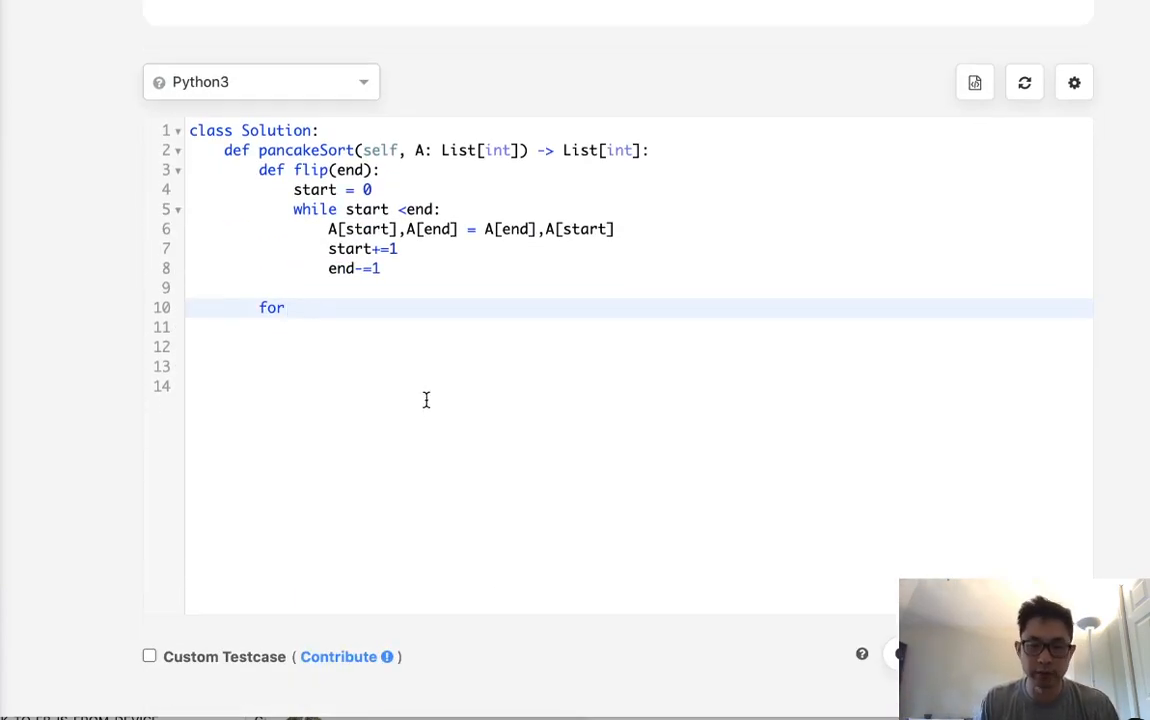
pyautogui.write('i')
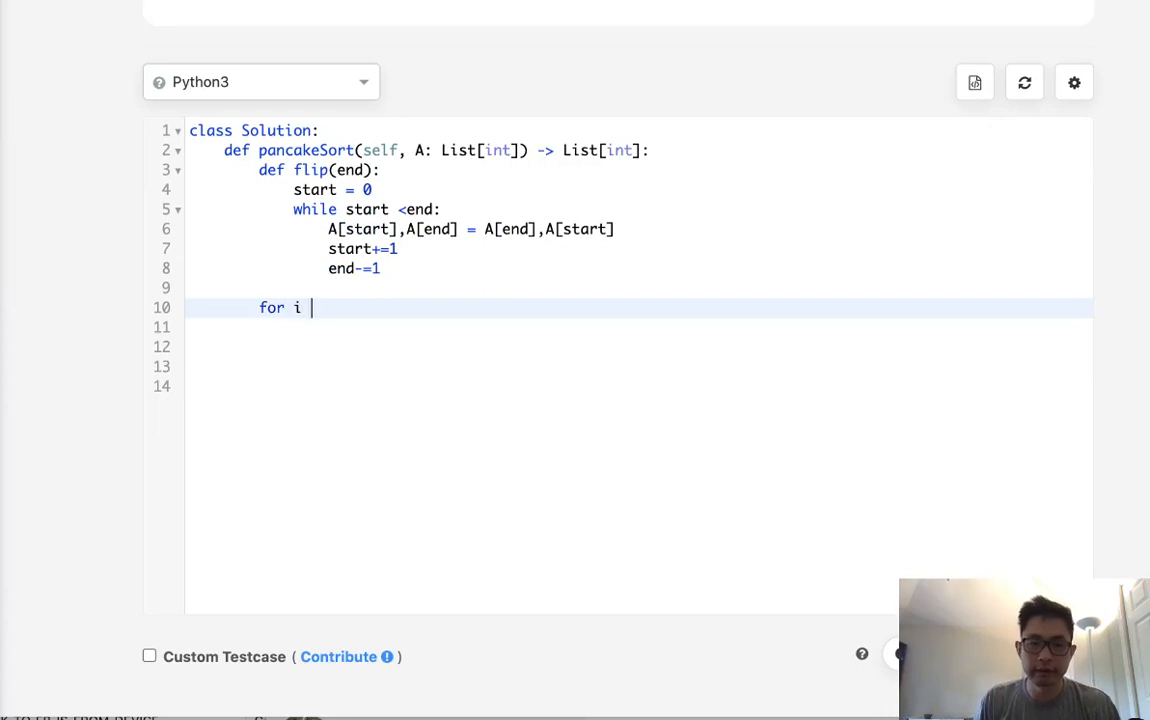
pyautogui.write('N =')
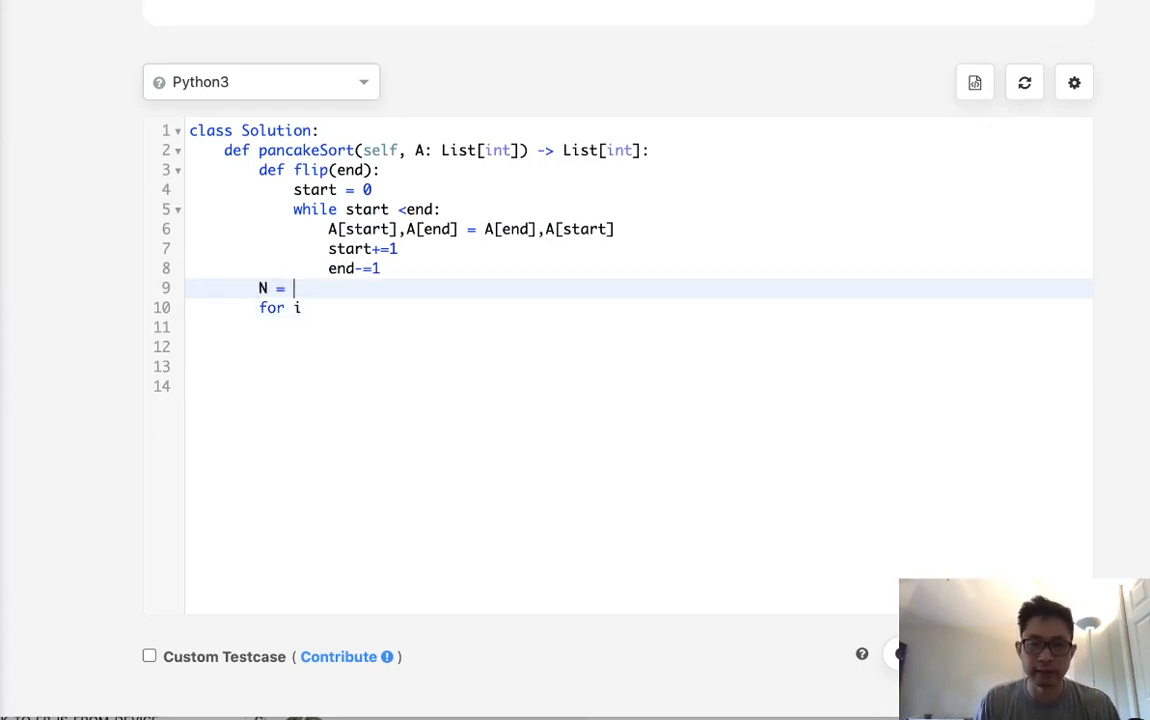
pyautogui.write('len(A)')
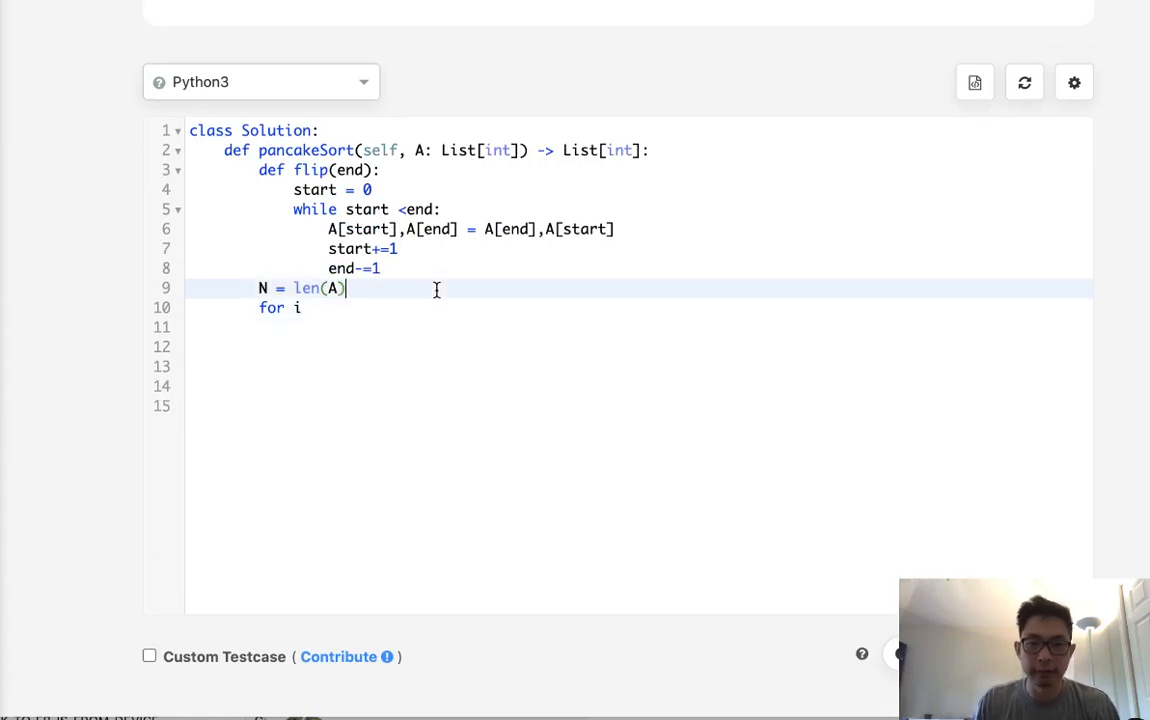
pyautogui.write('output = [')
pyautogui.click(640, 306)
pyautogui.write(' in range')
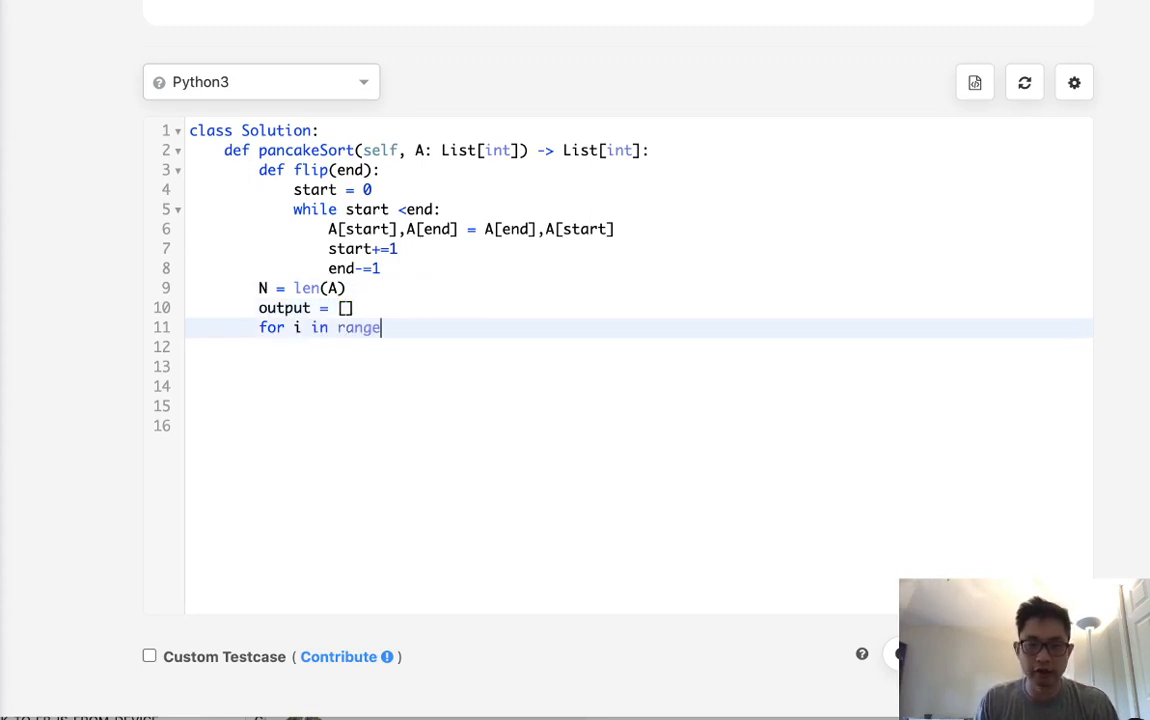
pyautogui.write('(N-1,-1,-1):')
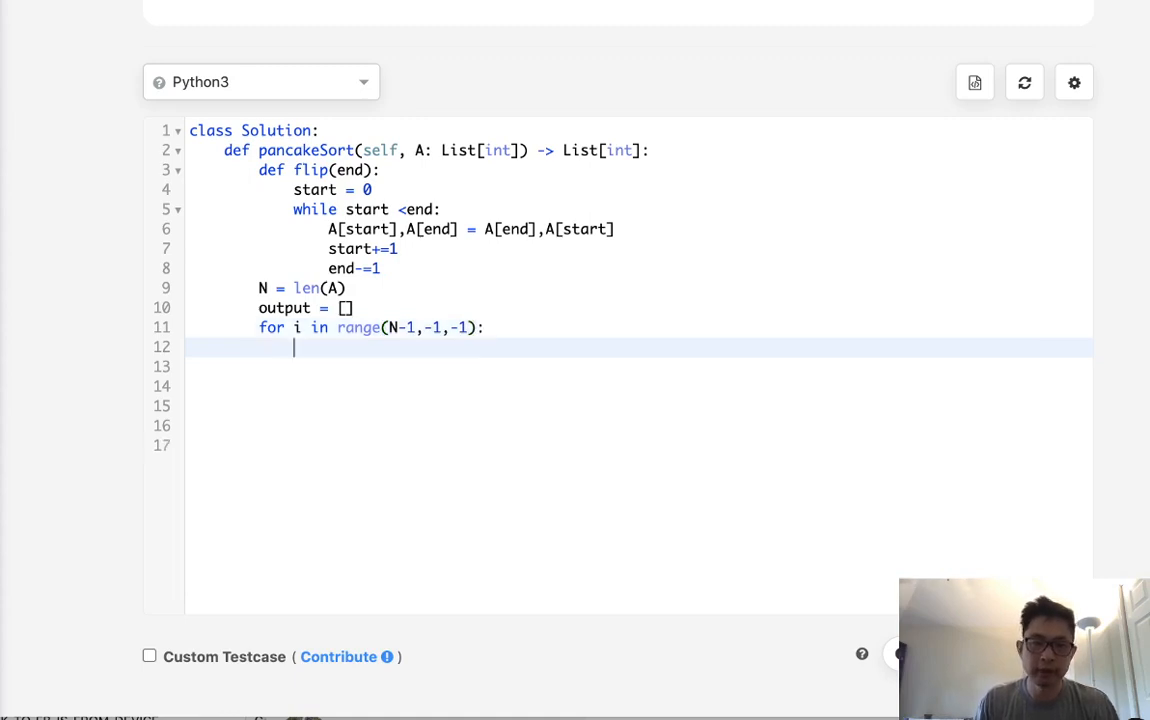
pyautogui.write('max_ =')
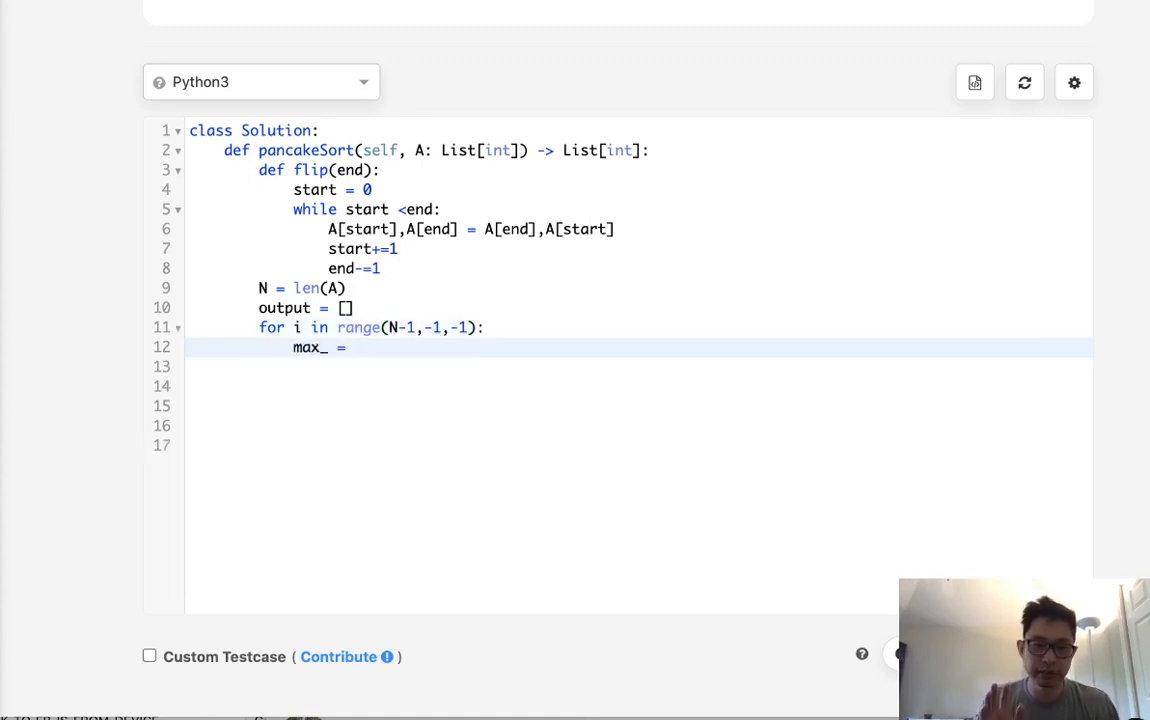
pyautogui.write('i')
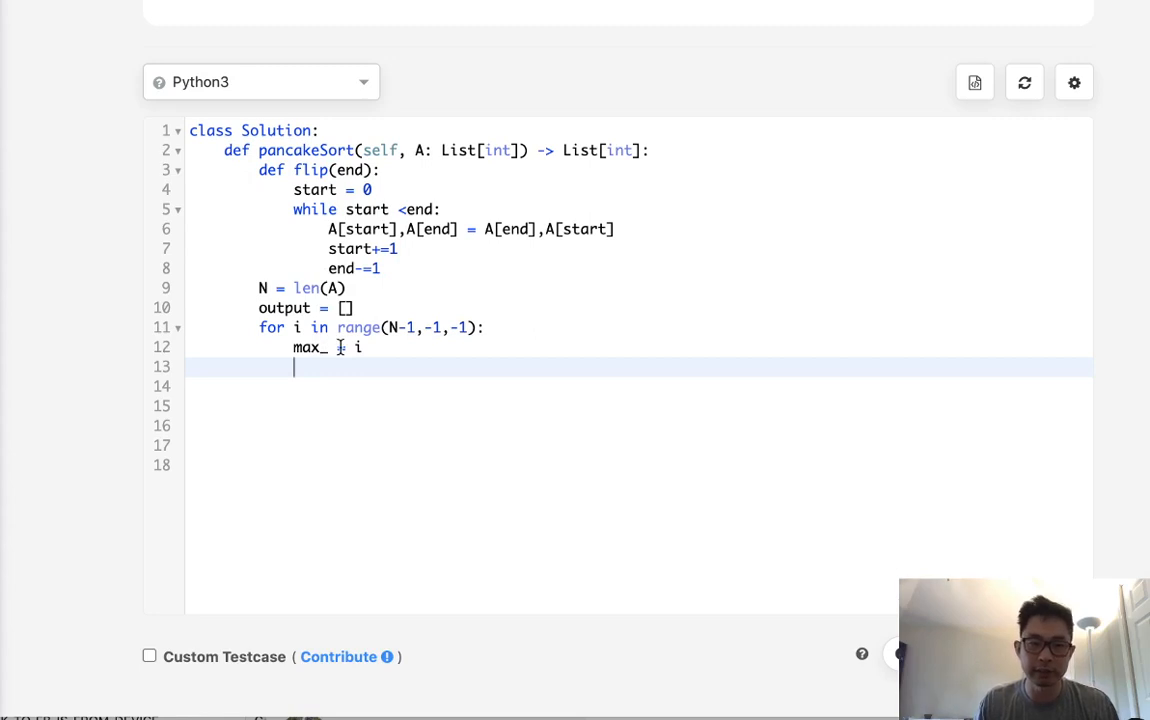
# Add an inner loop for j in range(i,-1,-1) setting max_ = j when A[j] > A[max_].
pyautogui.write('for j in range(i,')
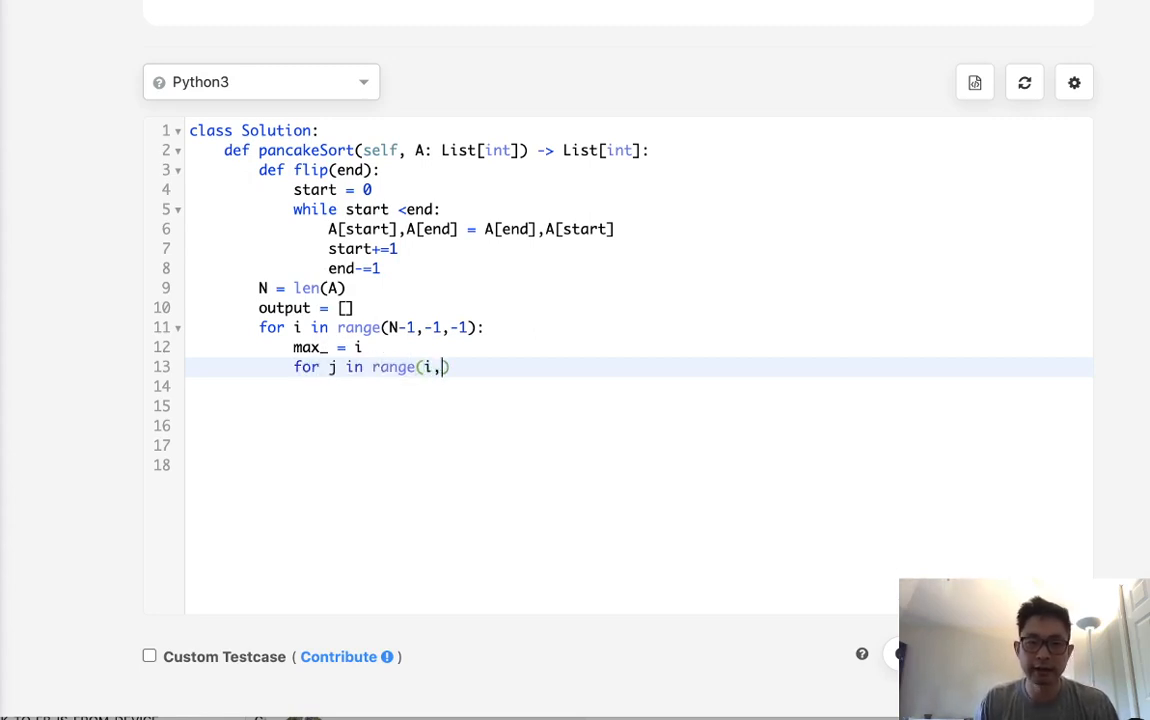
pyautogui.write('-1,-1)')
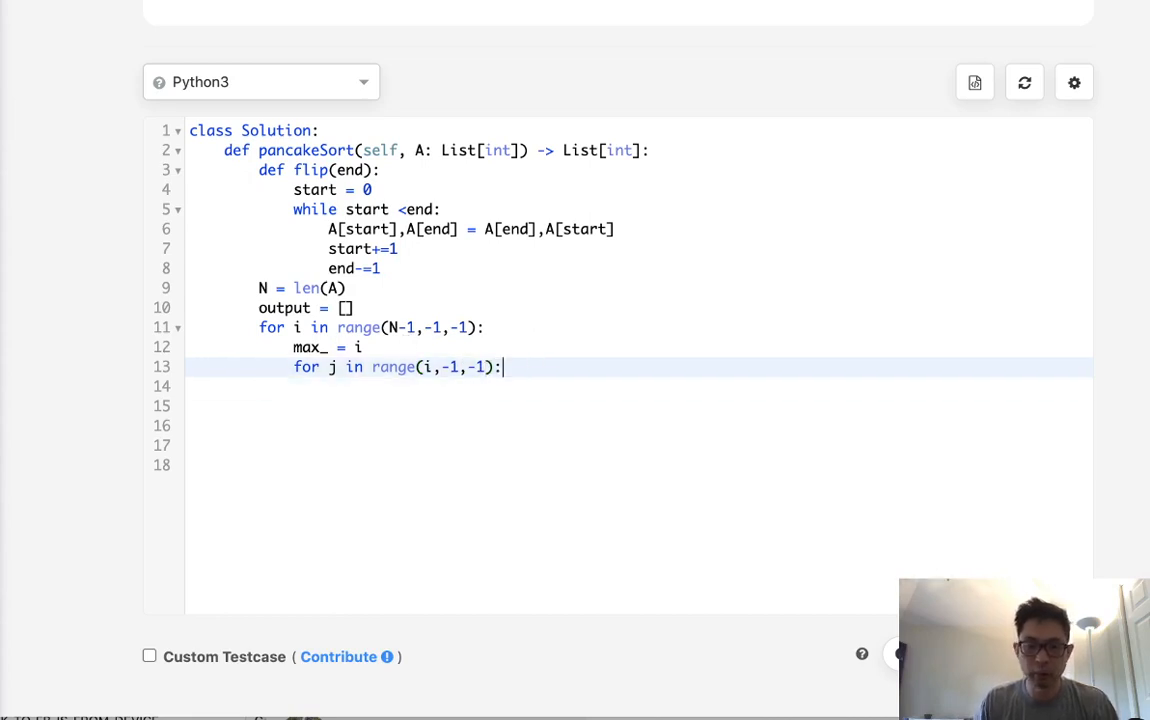
pyautogui.write('if A')
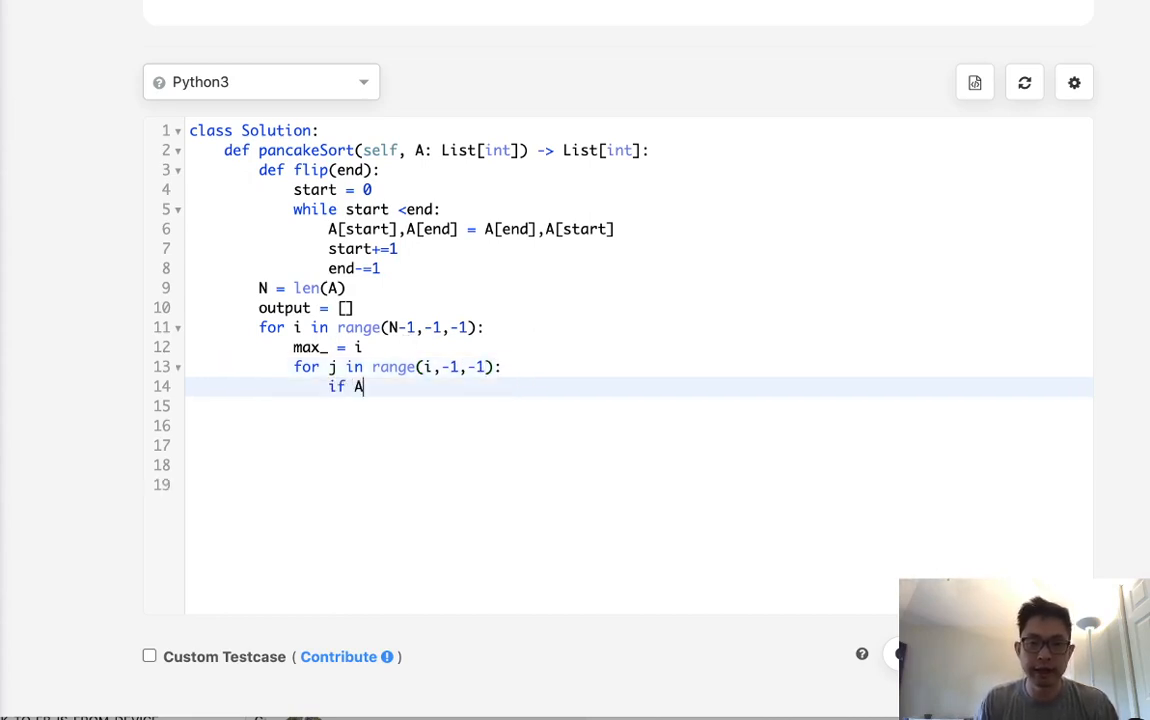
pyautogui.write('[j] > A')
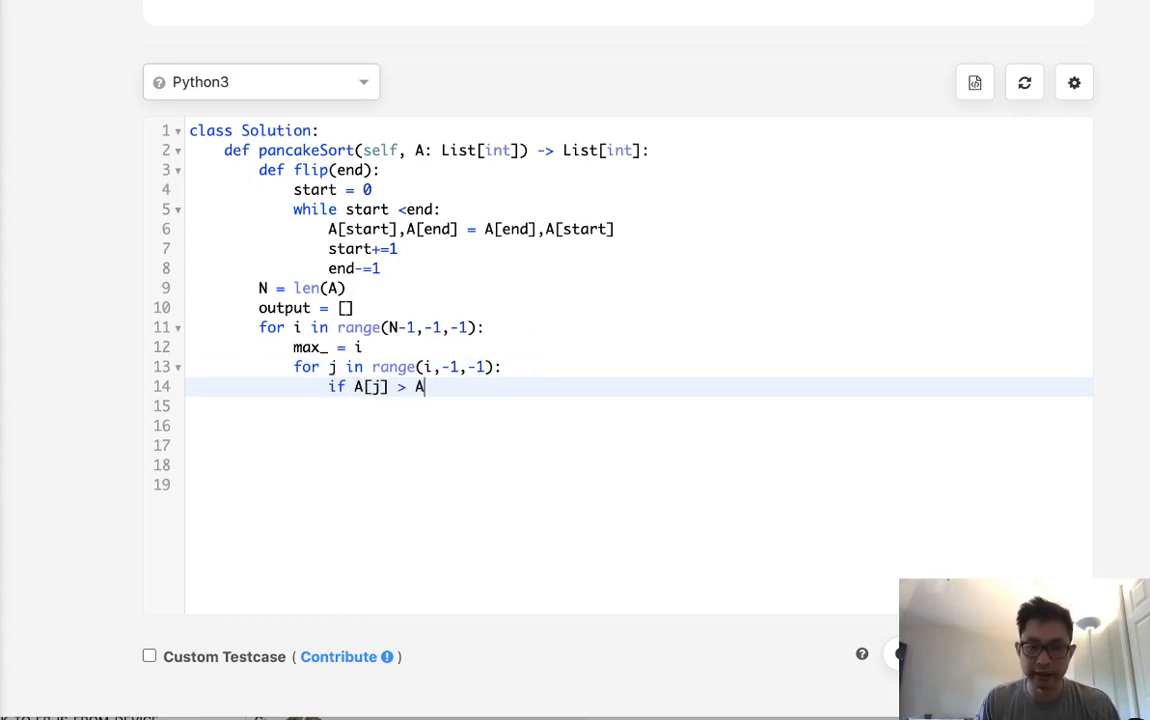
pyautogui.write('[max_]')
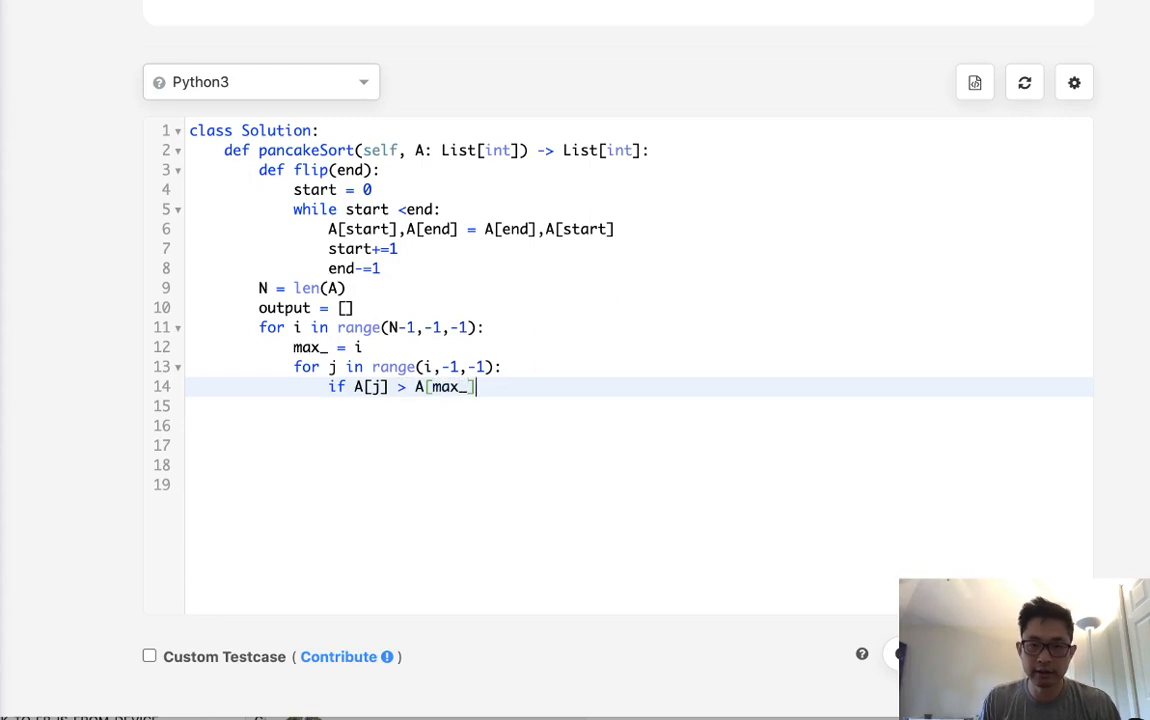
pyautogui.write(': max_')
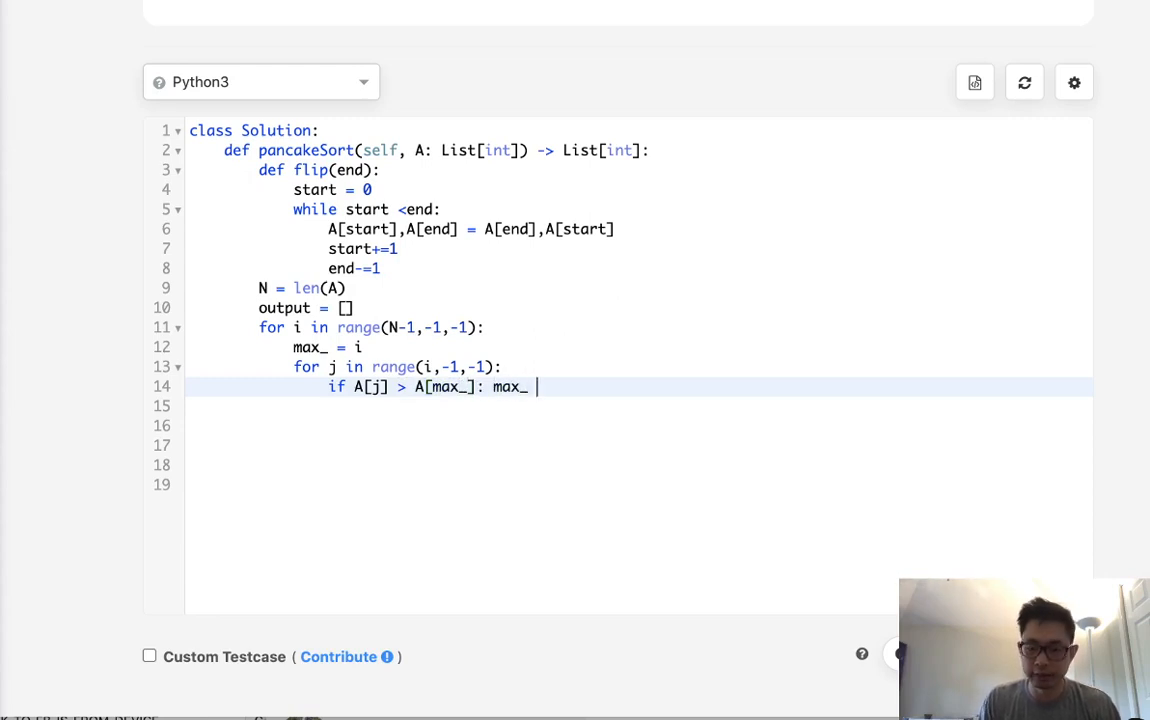
pyautogui.write('= j')
pyautogui.click(638, 406)
pyautogui.write('if')
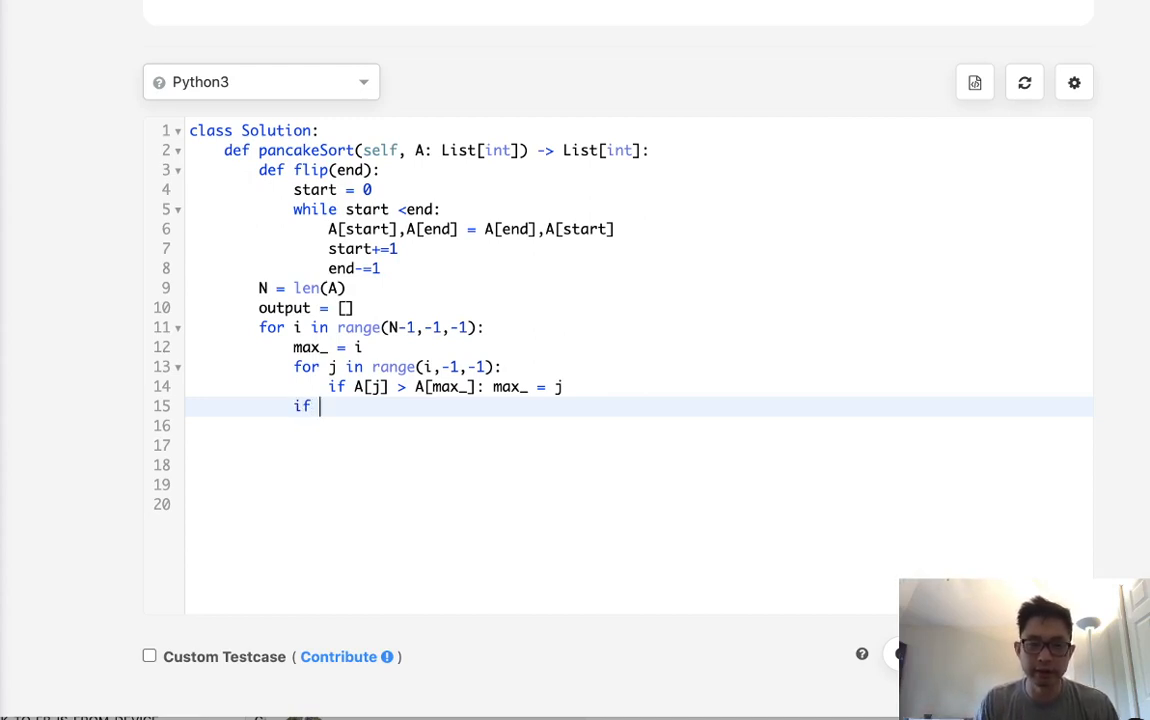
# Under if max_ != i, call flip(max_) then flip(i) and begin an output.append line.
pyautogui.write('max_ != i:')
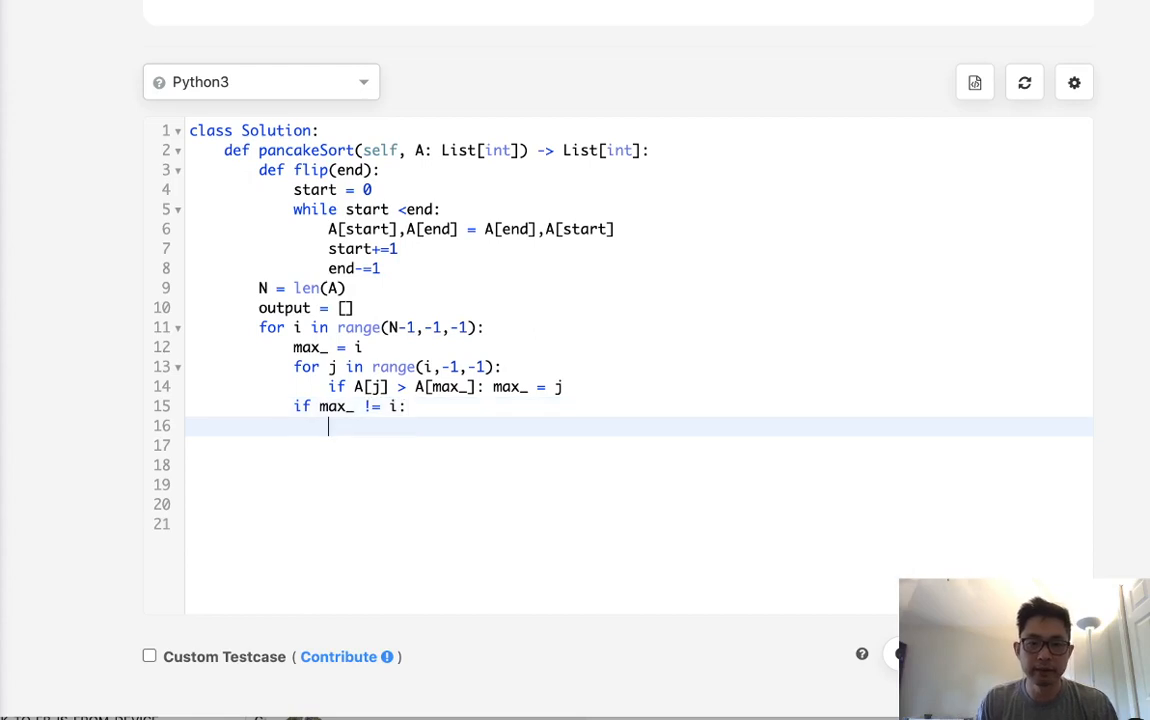
pyautogui.write('f')
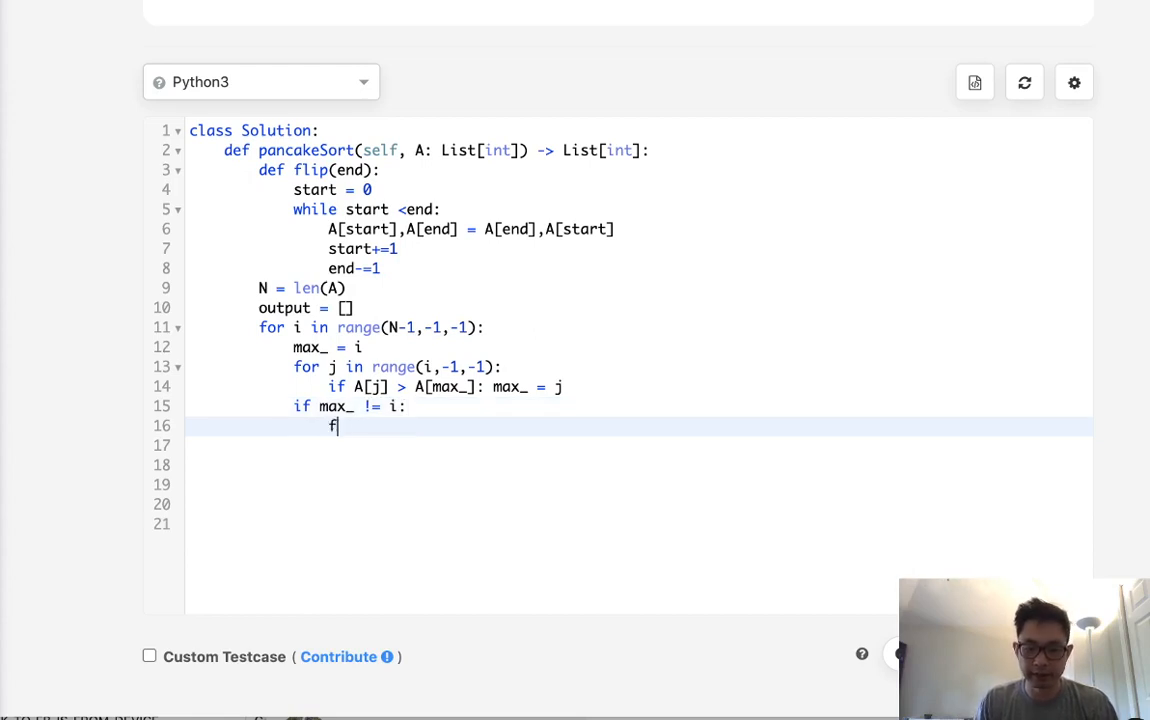
pyautogui.write('lip()')
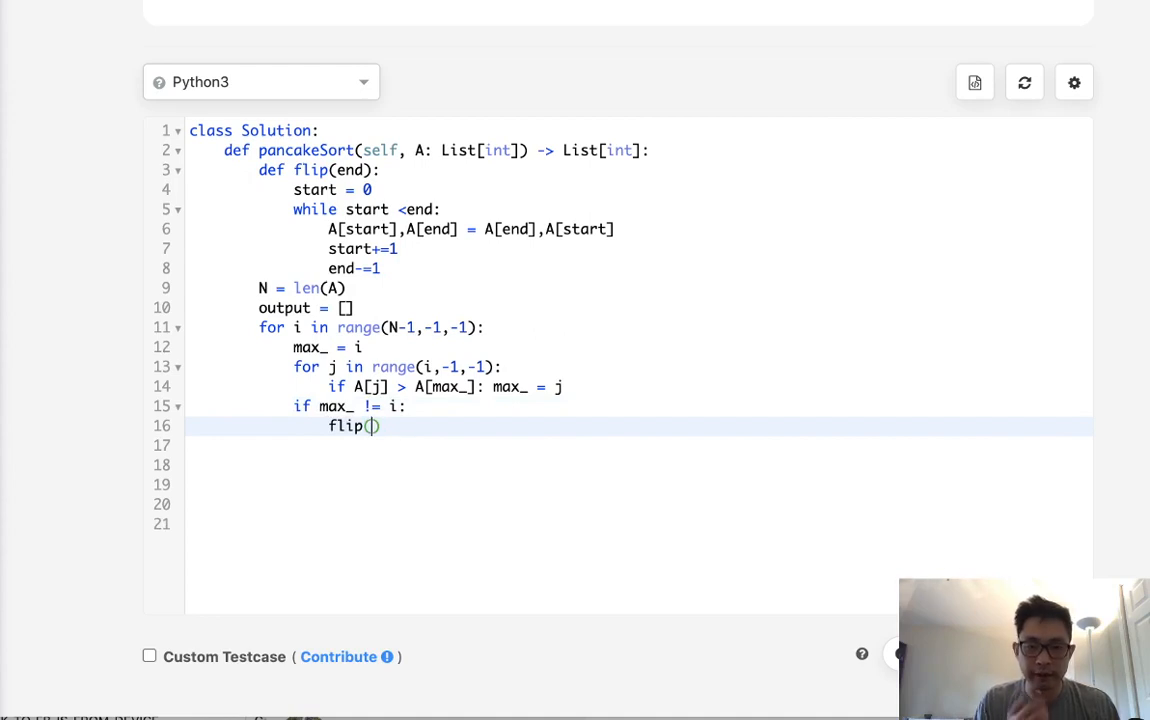
pyautogui.write('max_')
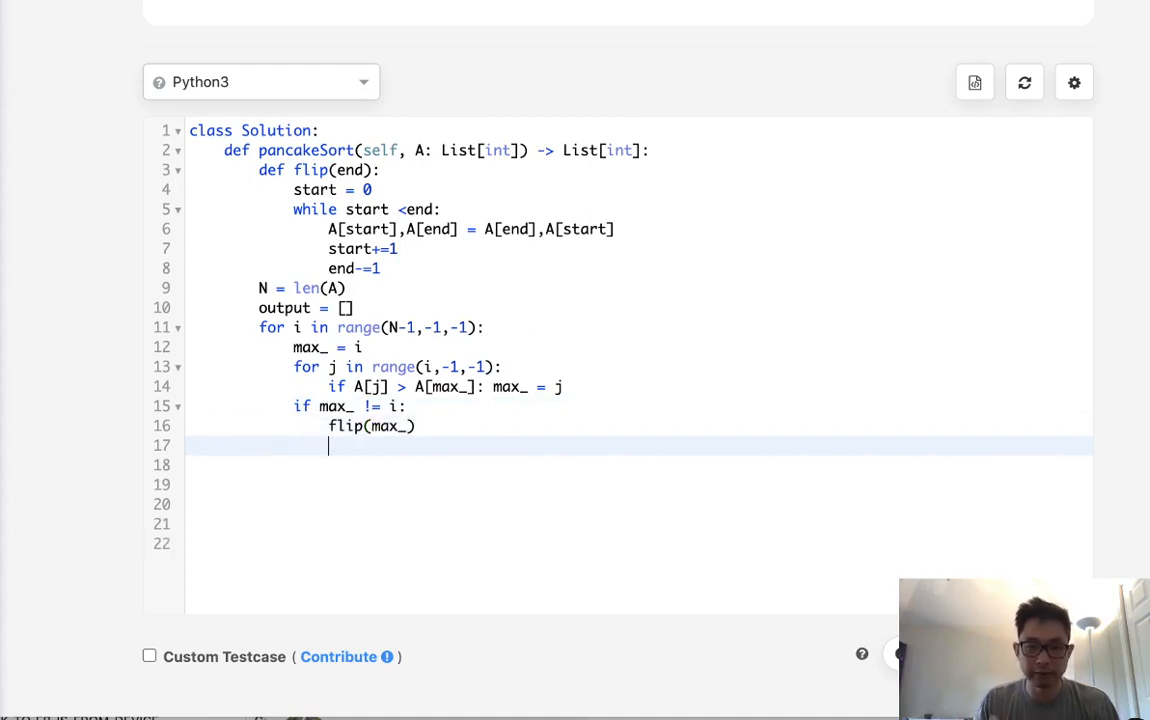
pyautogui.write('flip(')
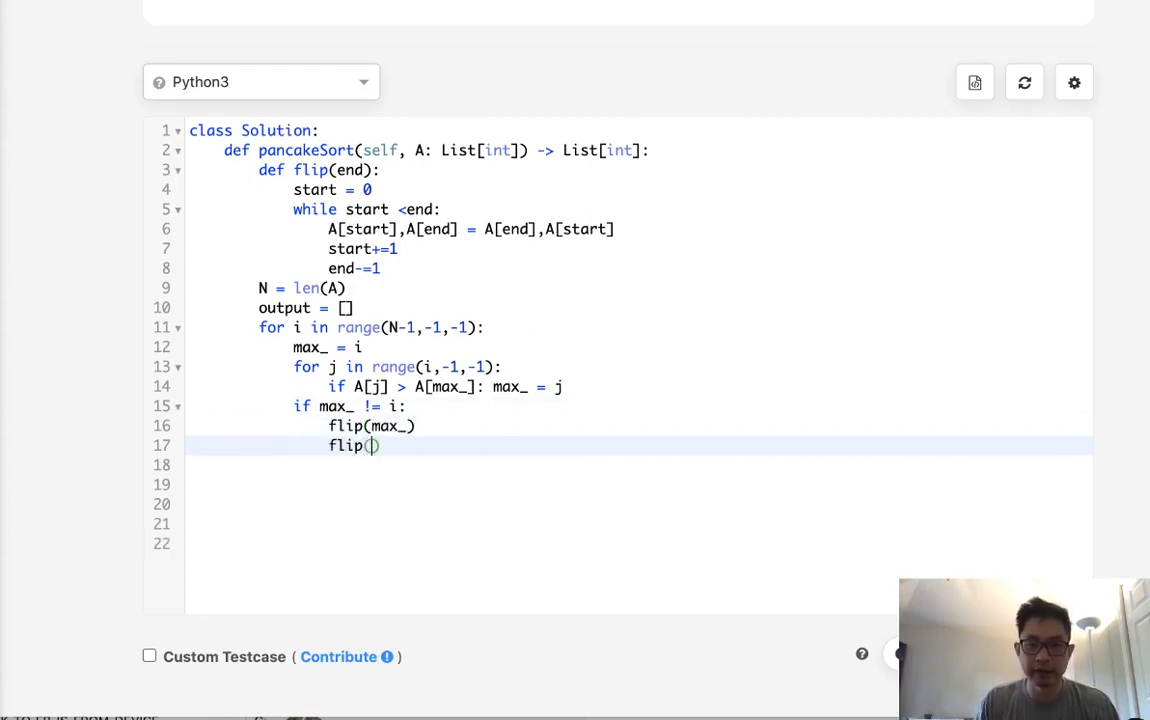
pyautogui.write('i')
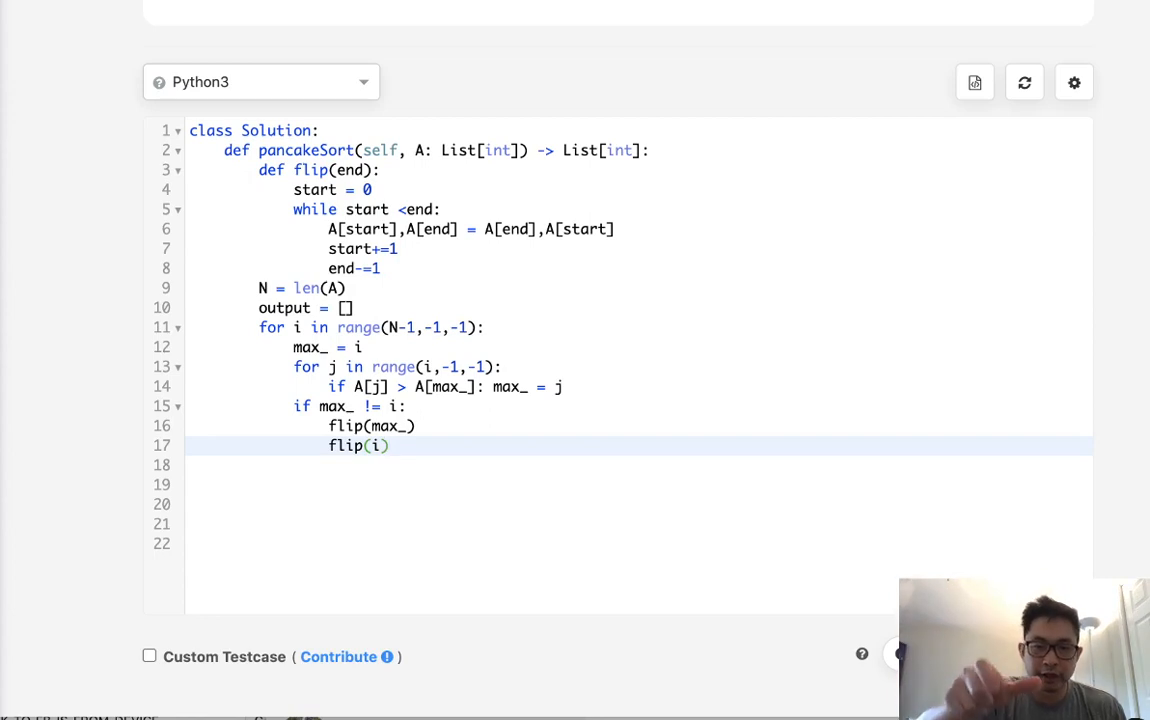
pyautogui.press('enter')
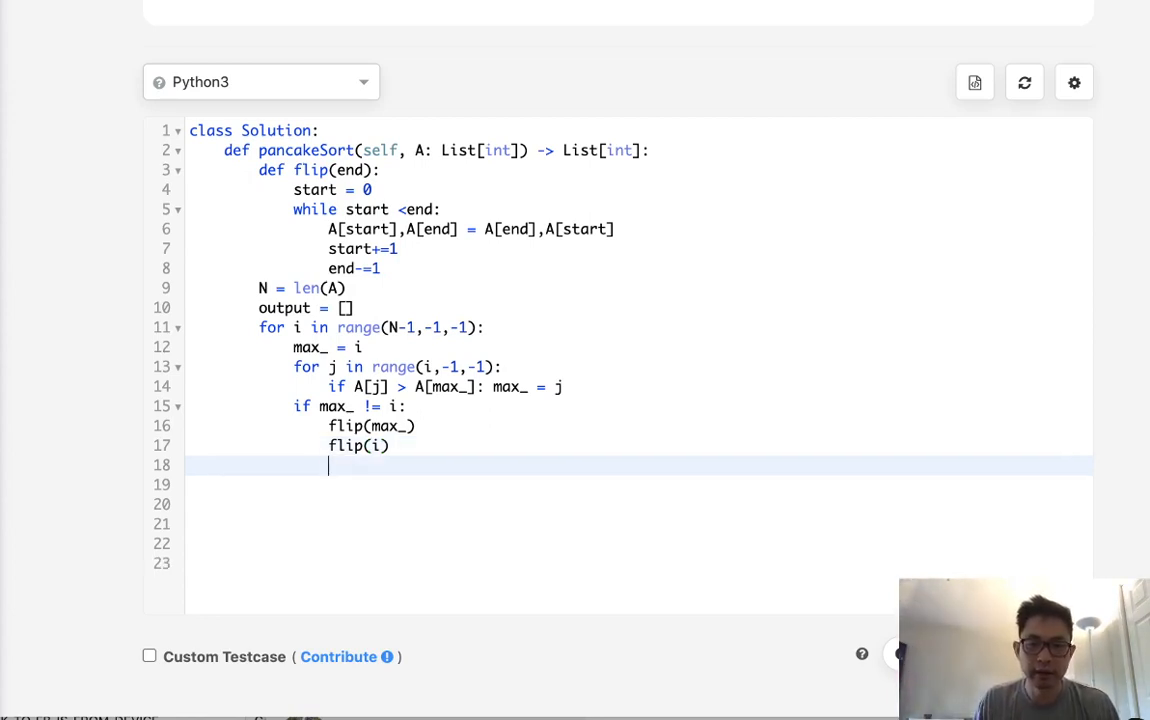
pyautogui.write('output.app')
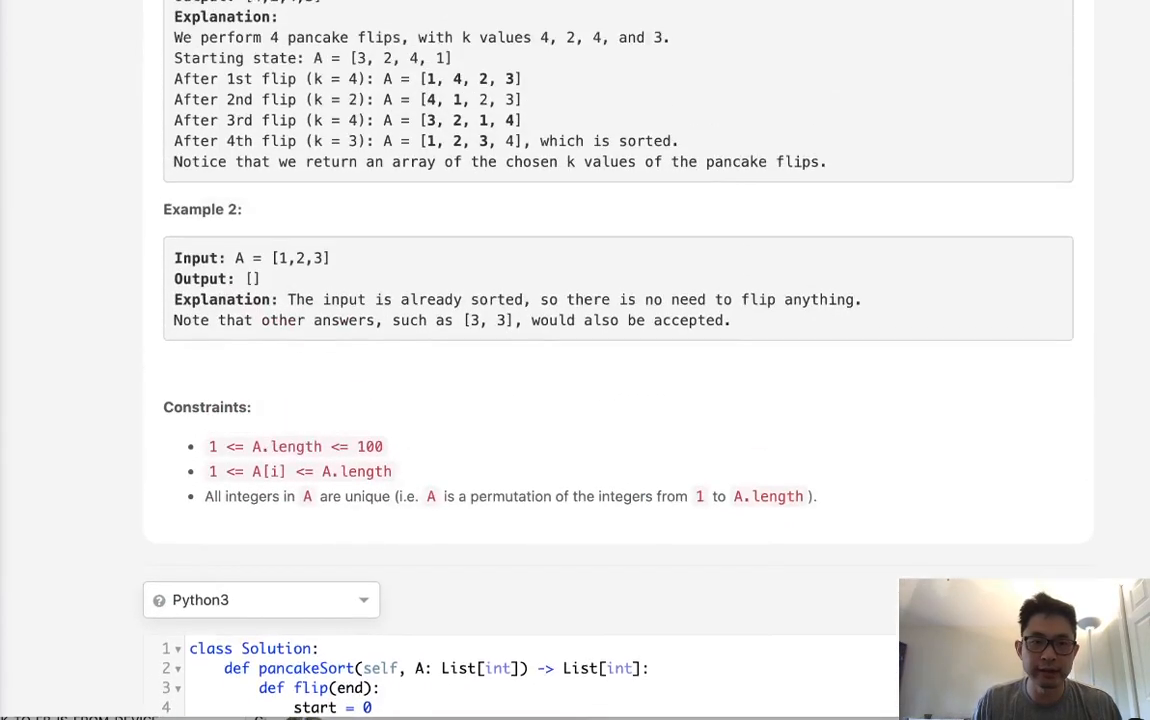
# Review Example 1 and highlight the array after its first flip.
pyautogui.scroll(3)
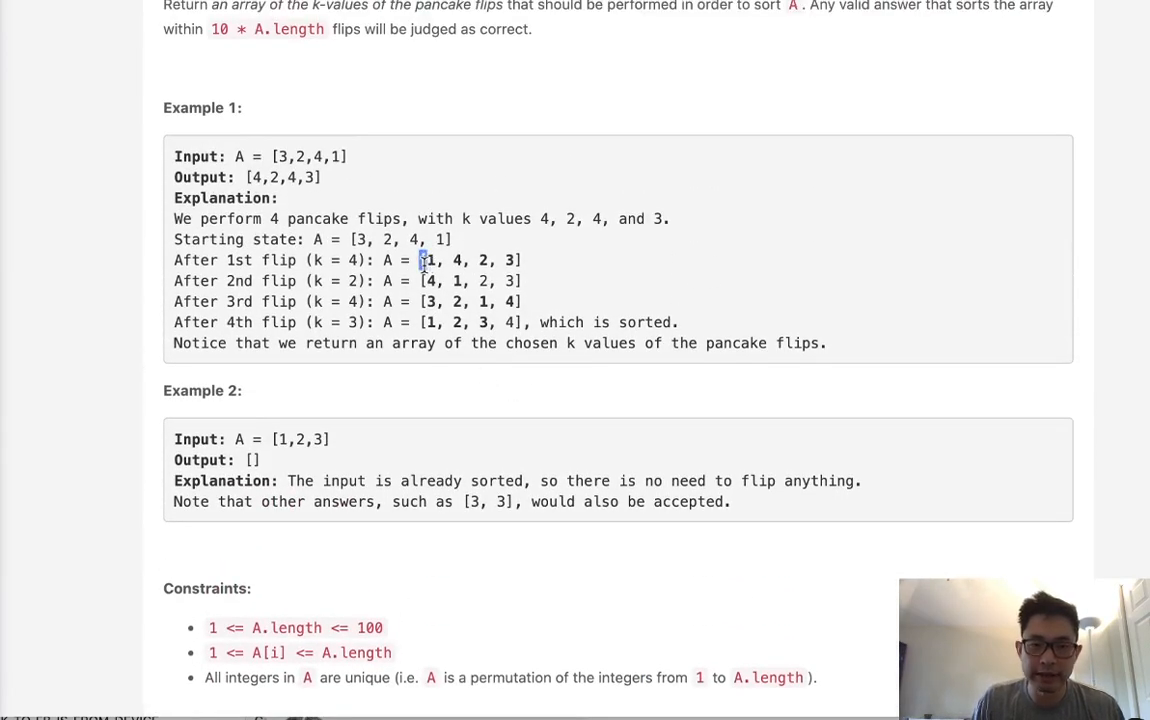
pyautogui.moveTo(420, 260); pyautogui.dragTo(512, 260)
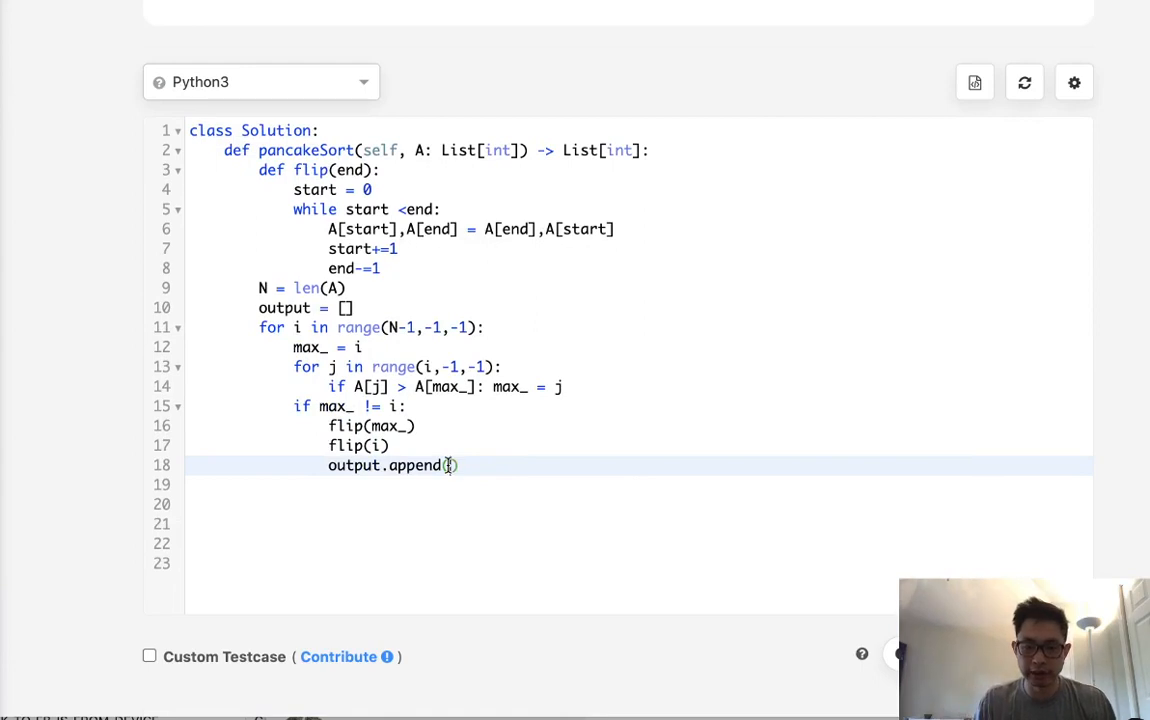
# Append max_+1 and i+1 to output, return output, and run the code on [3,2,4,1].
pyautogui.write('max_+1')
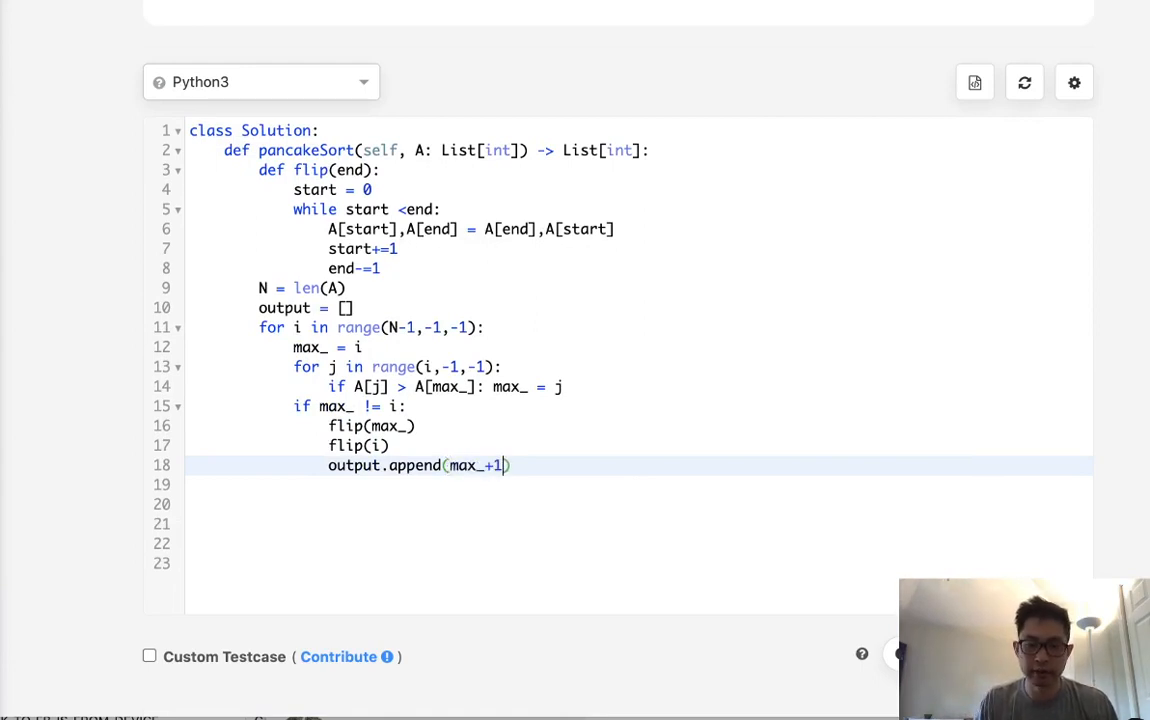
pyautogui.write('output')
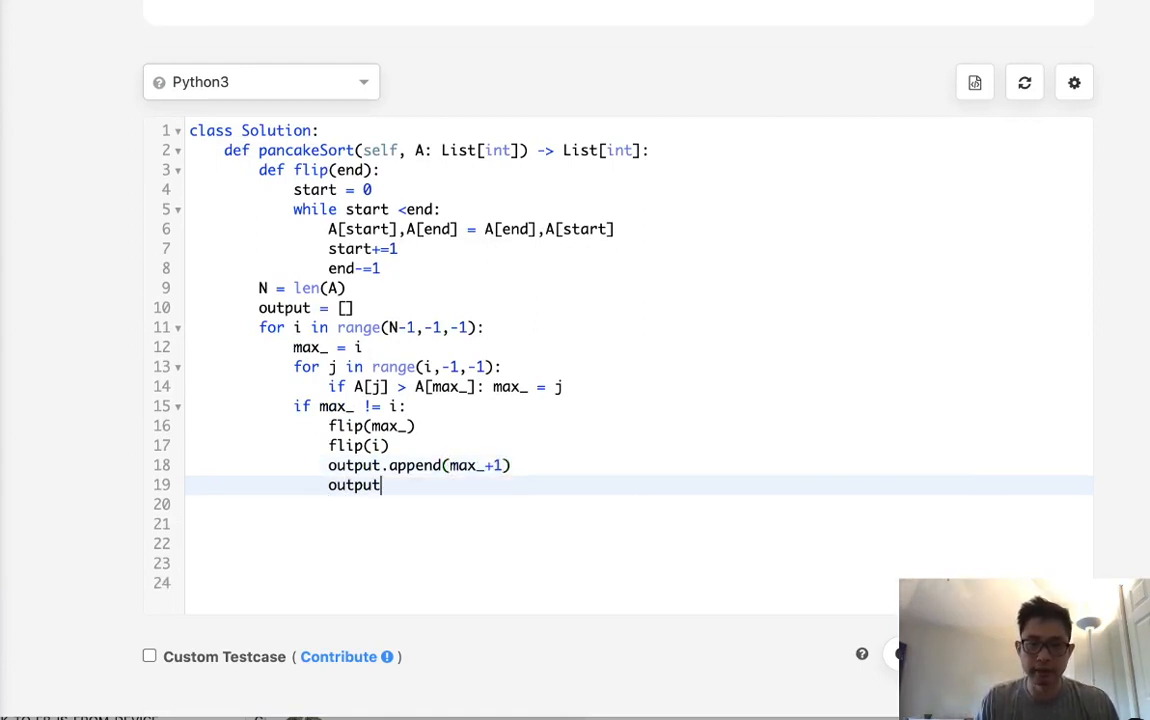
pyautogui.write('.append(i)')
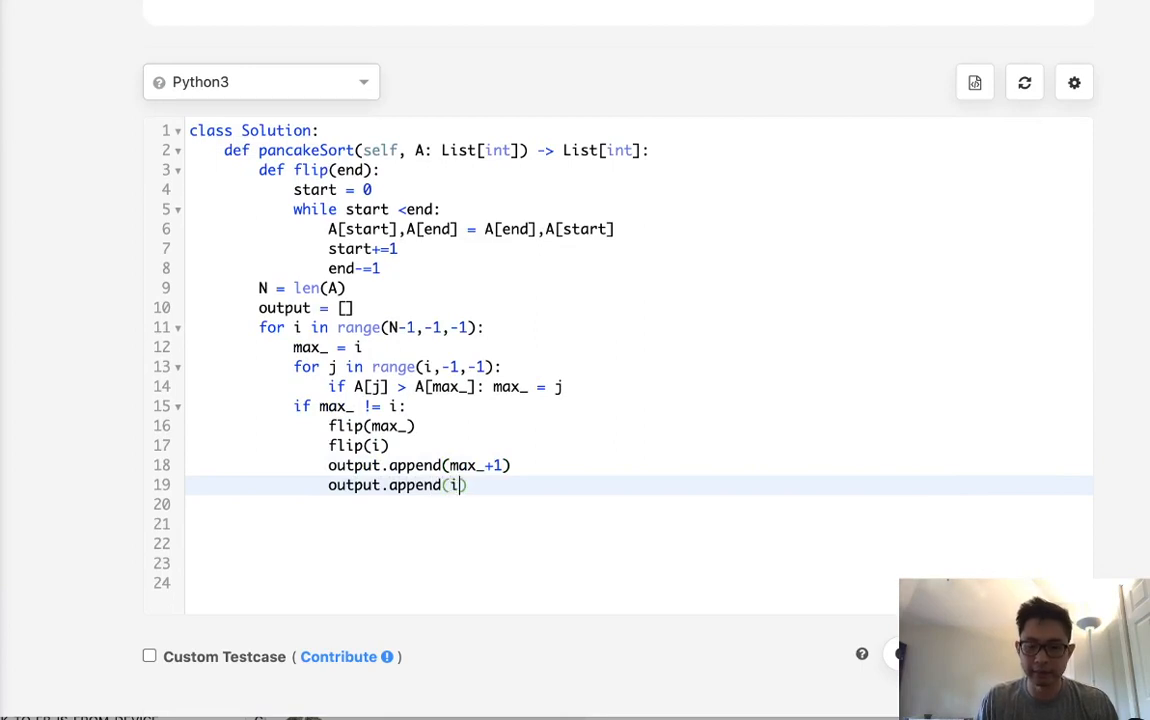
pyautogui.write('+1')
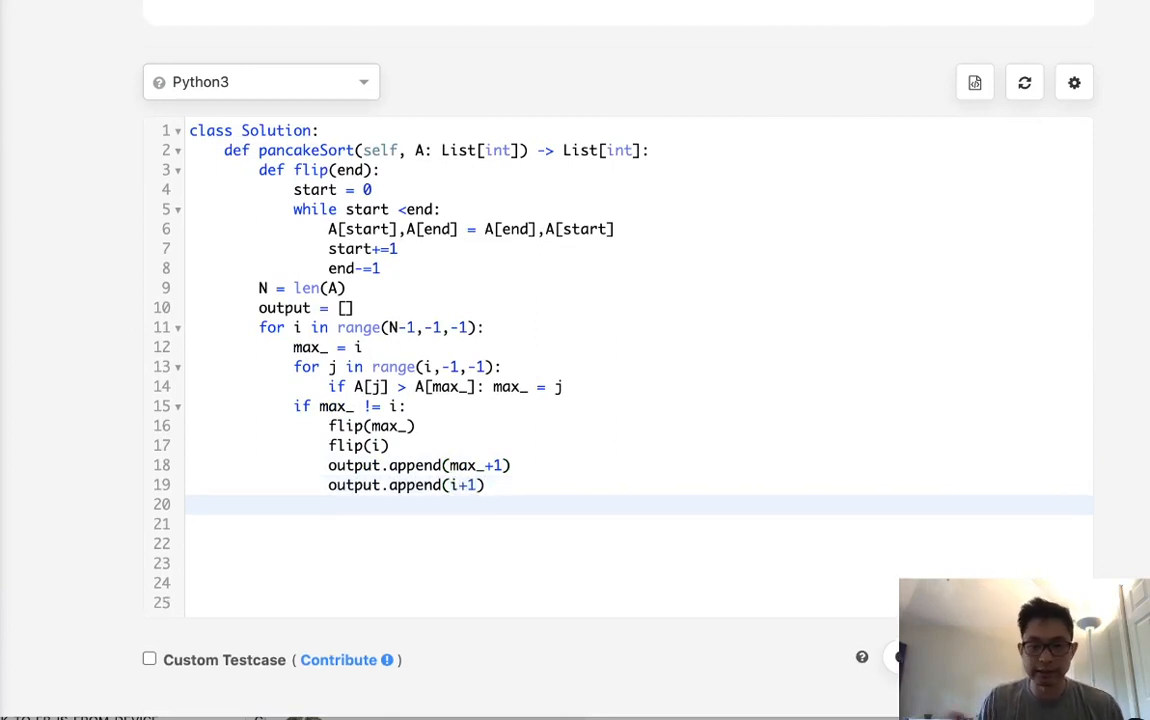
pyautogui.write('return')
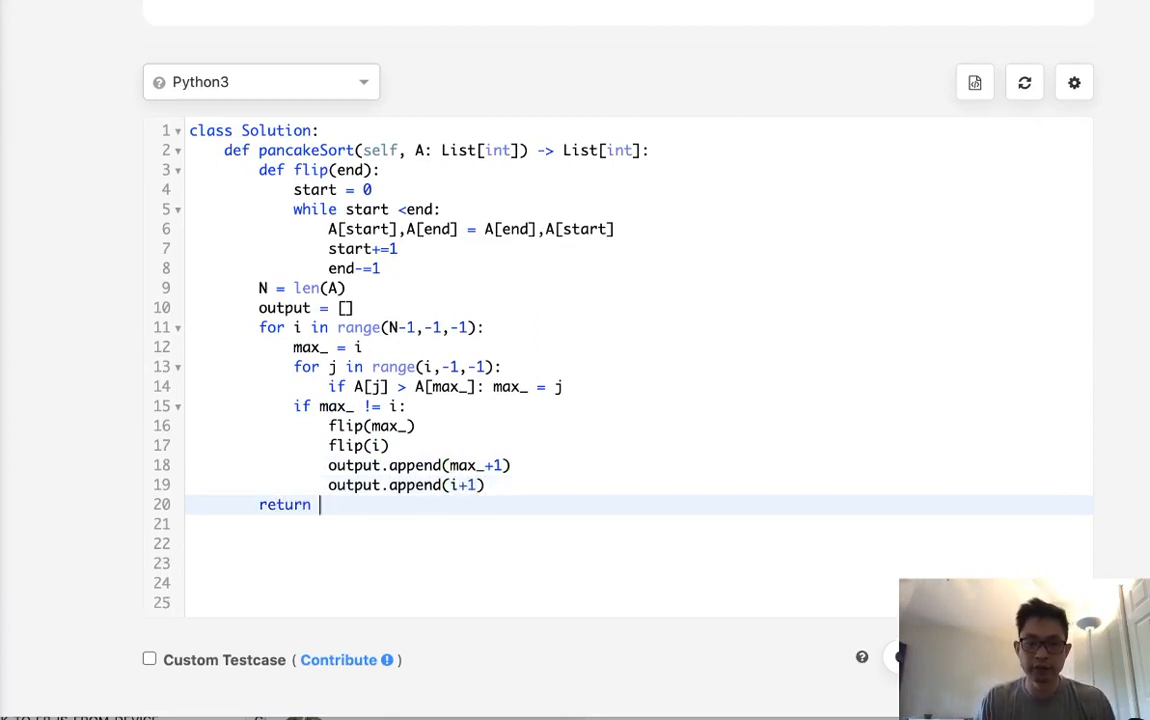
pyautogui.write('output')
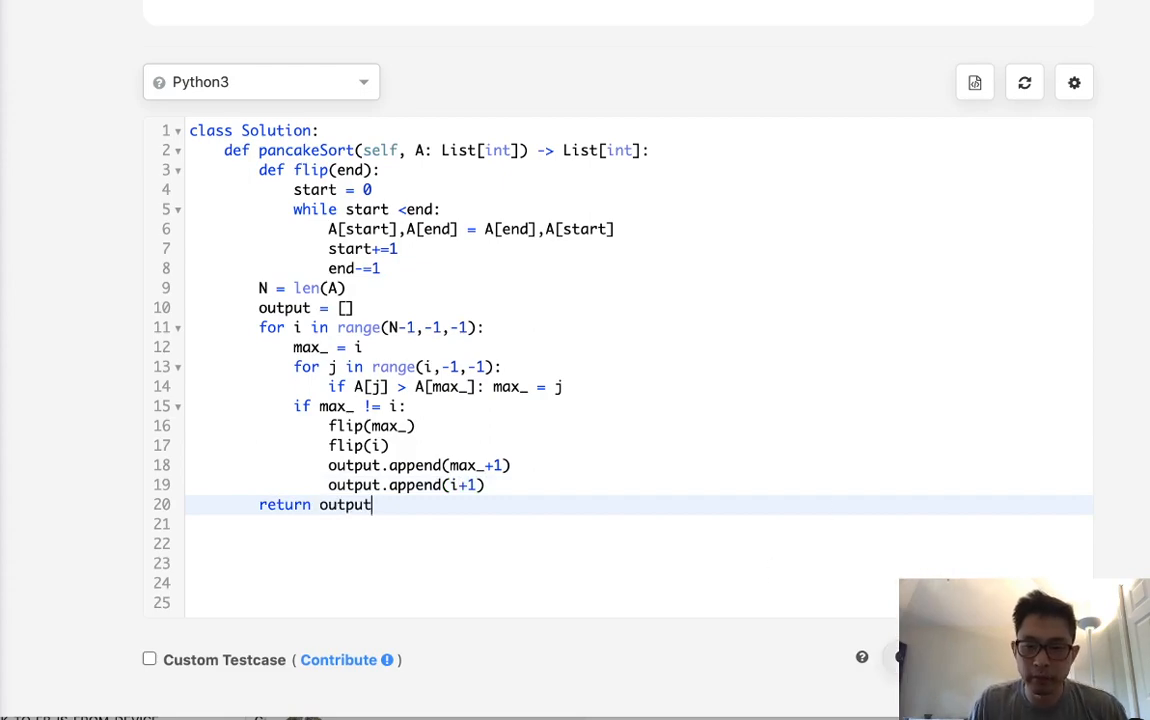
pyautogui.click(936, 256)
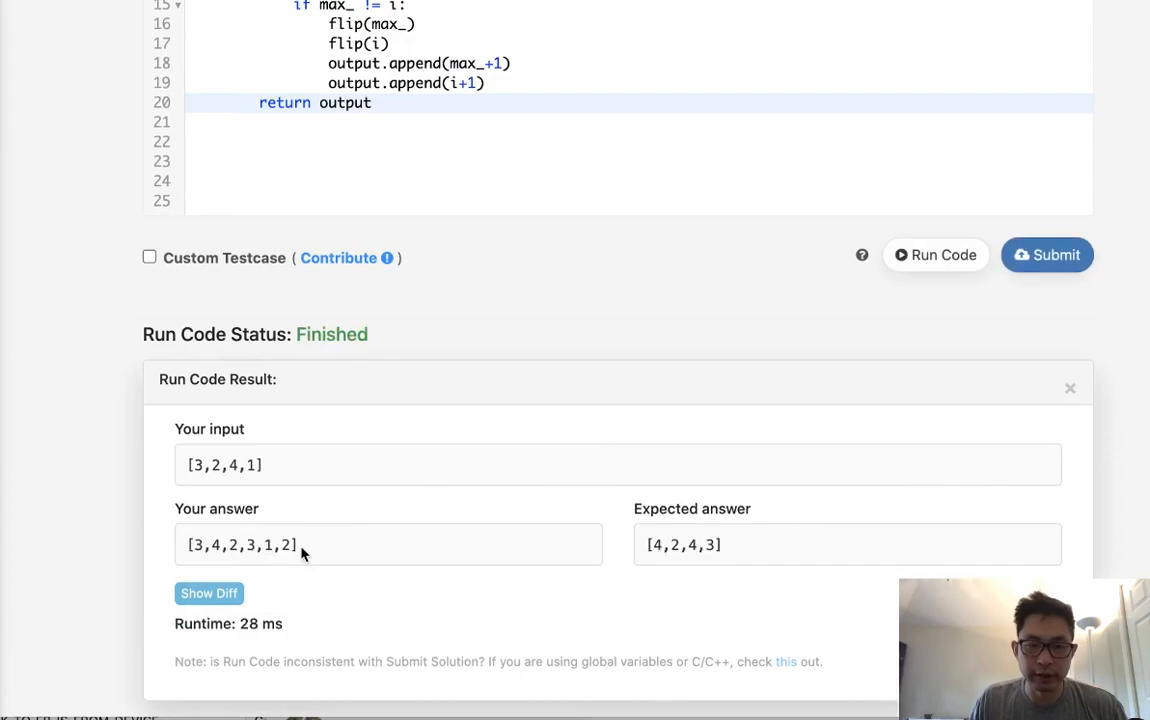
# Compare the returned answer [3,4,2,3,1,2] with the expected one and submit the solution.
pyautogui.moveTo(300, 544); pyautogui.dragTo(204, 544)
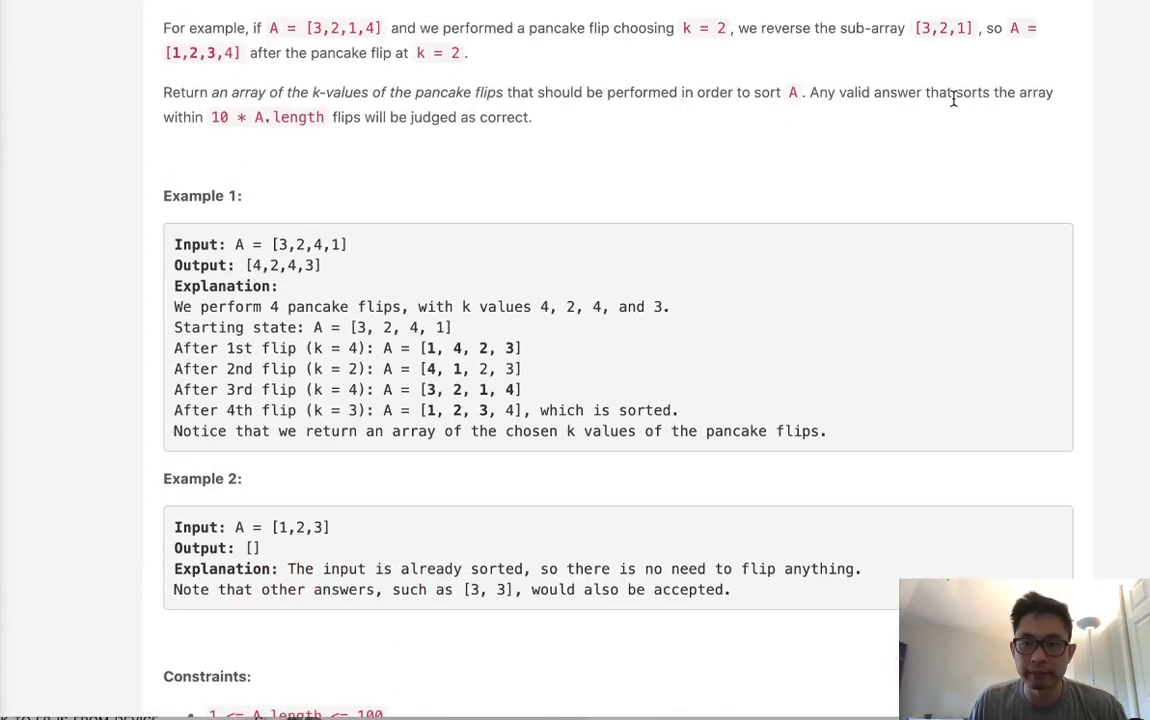
pyautogui.moveTo(284, 136)
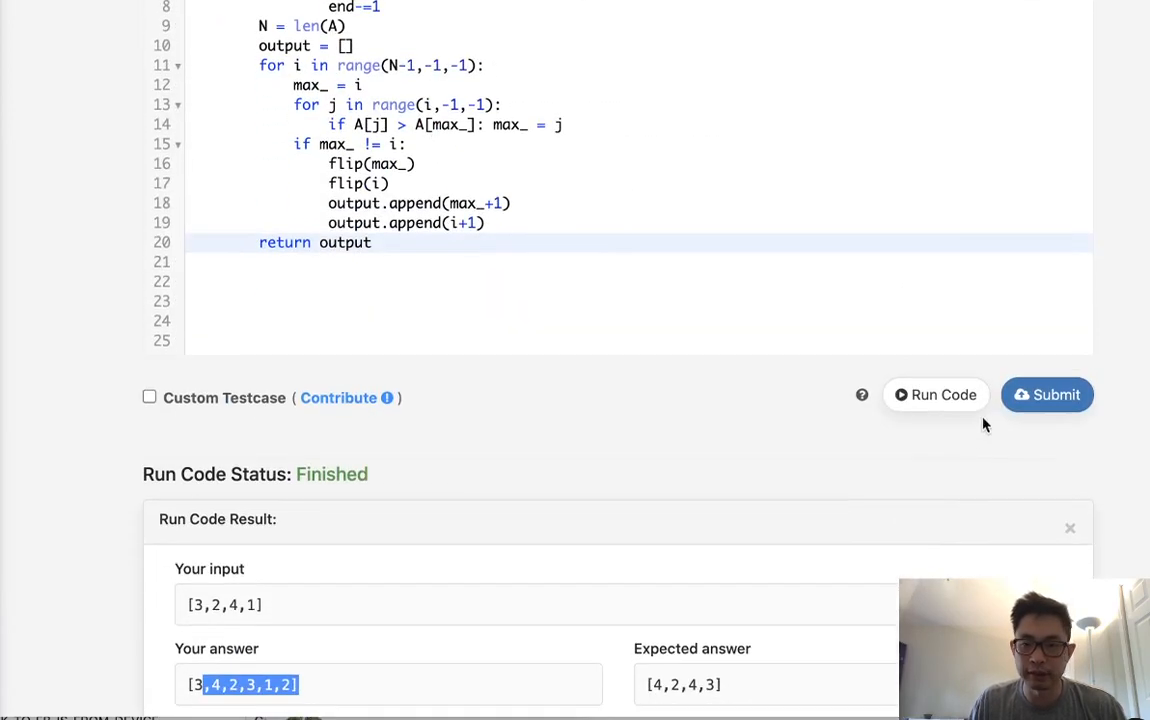
pyautogui.click(1048, 394)
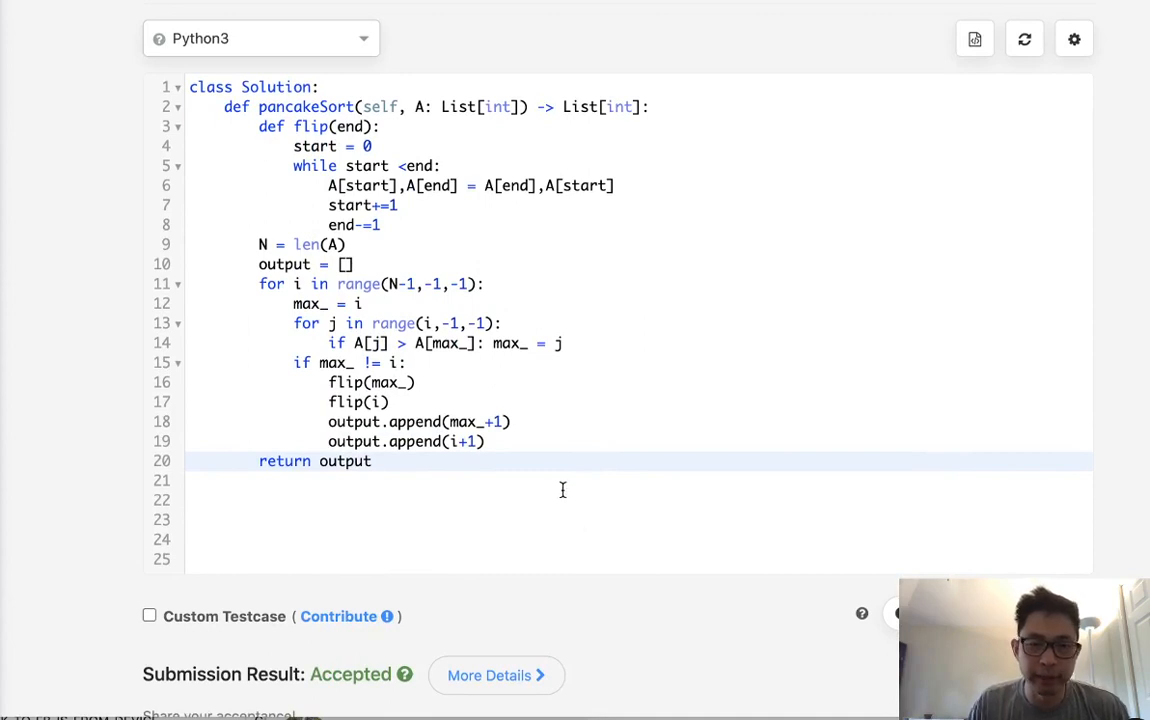
pyautogui.moveTo(312, 356)
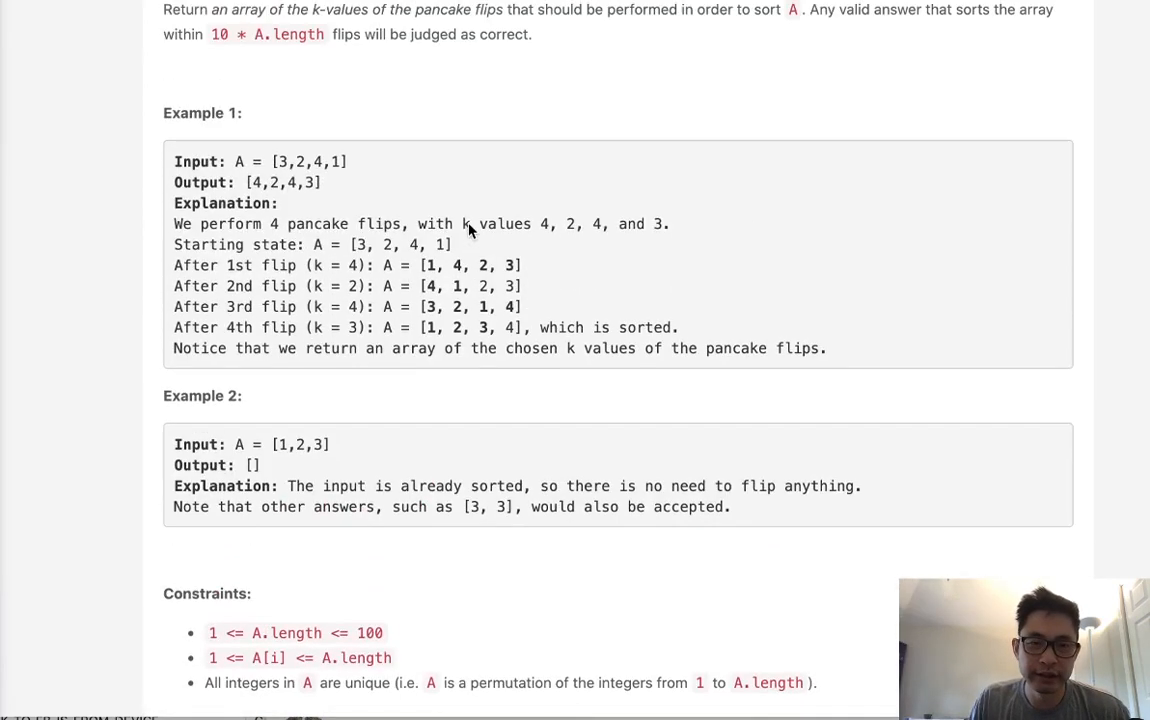
pyautogui.scroll(-3)
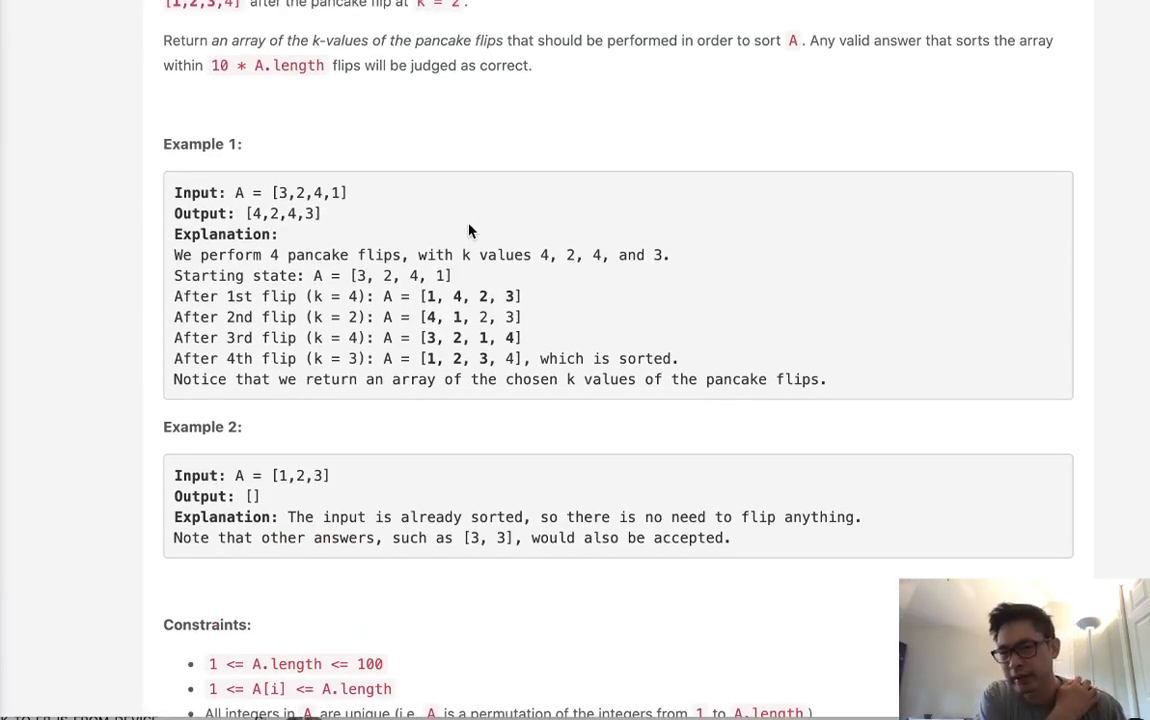
pyautogui.scroll(-3)
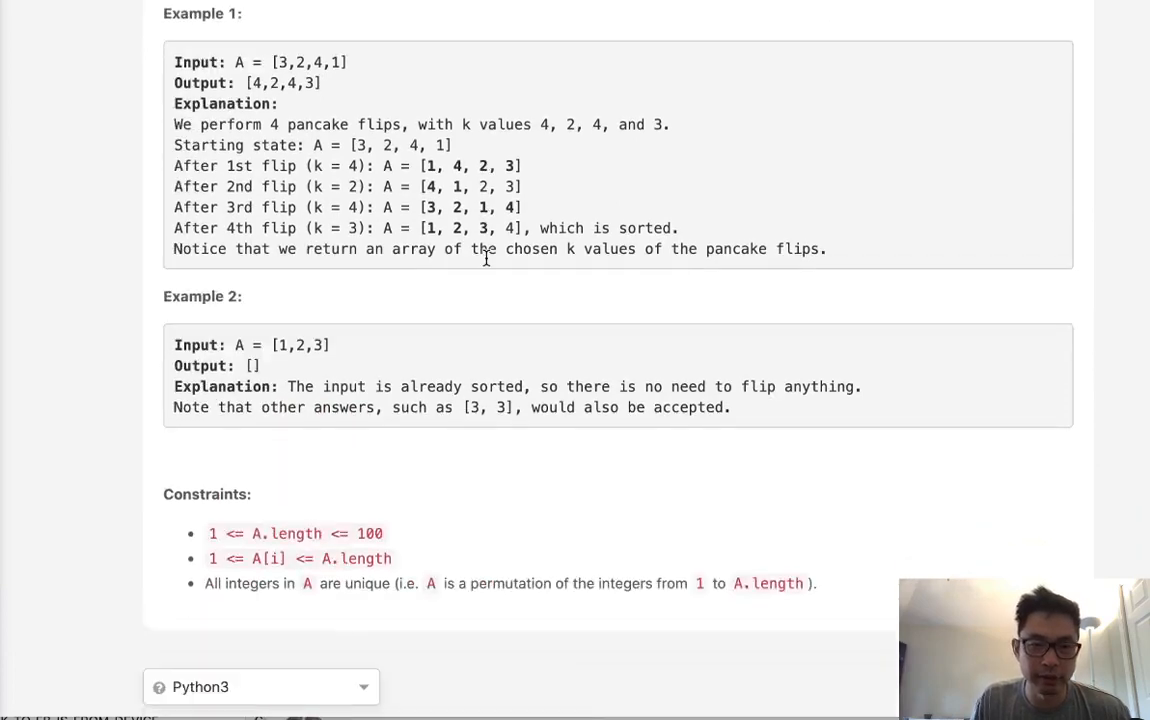
pyautogui.scroll(-3)
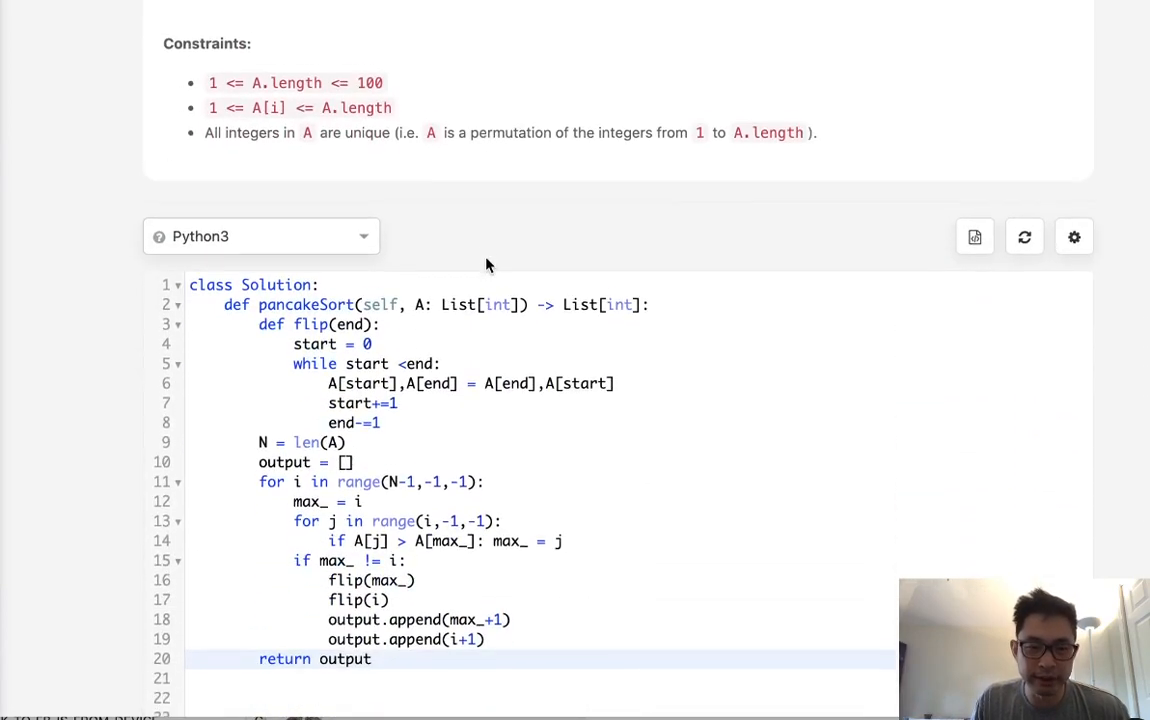